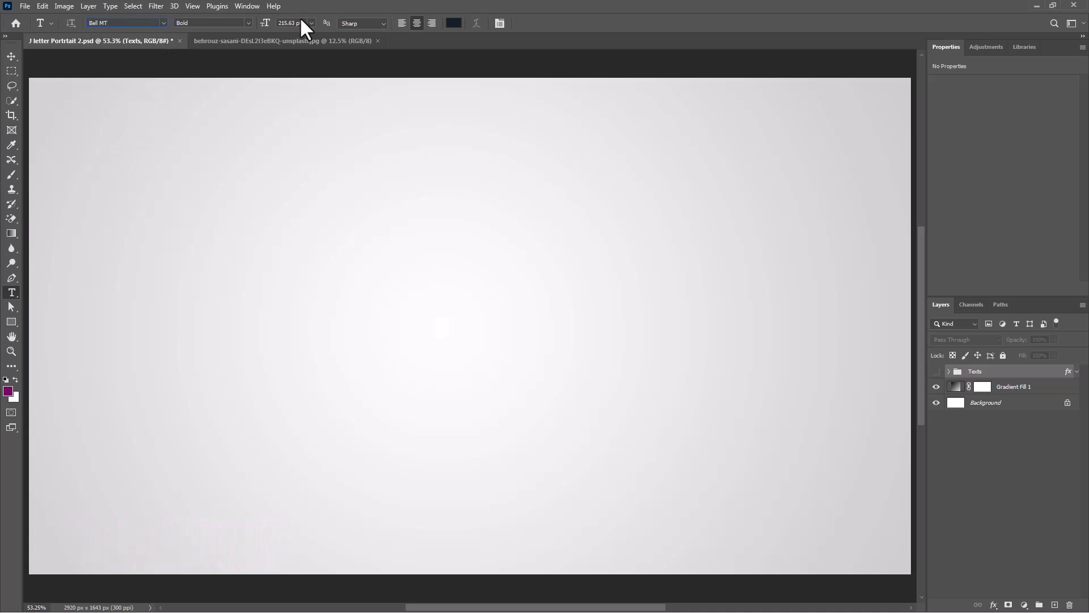
Type the letter J in Bell MT Bold 230 pt in grey #a8a8a8 as a new text layer.
click(292, 23)
text(230)
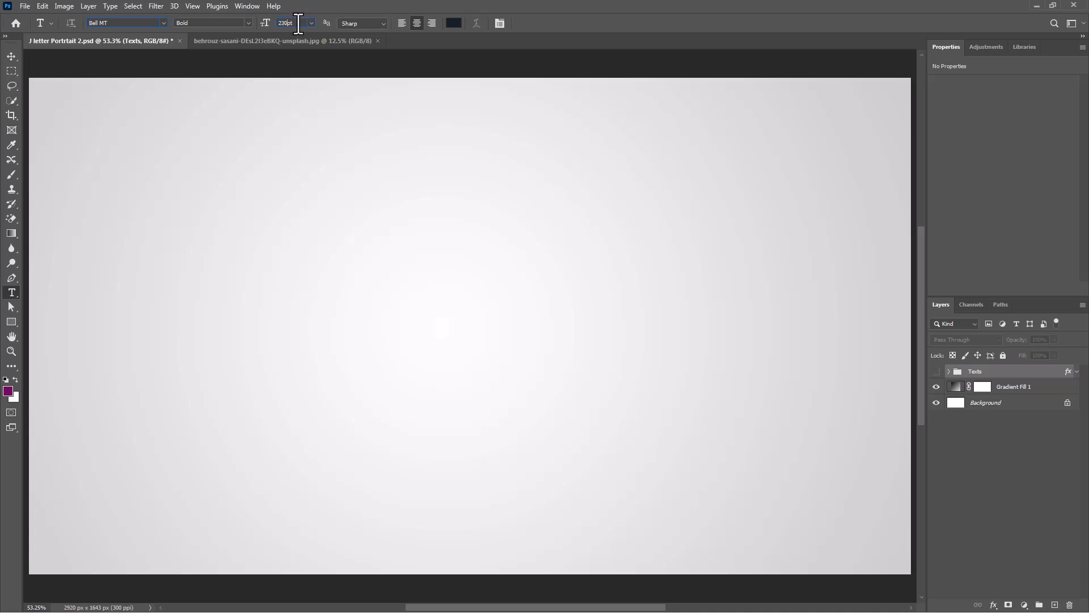
click(453, 23)
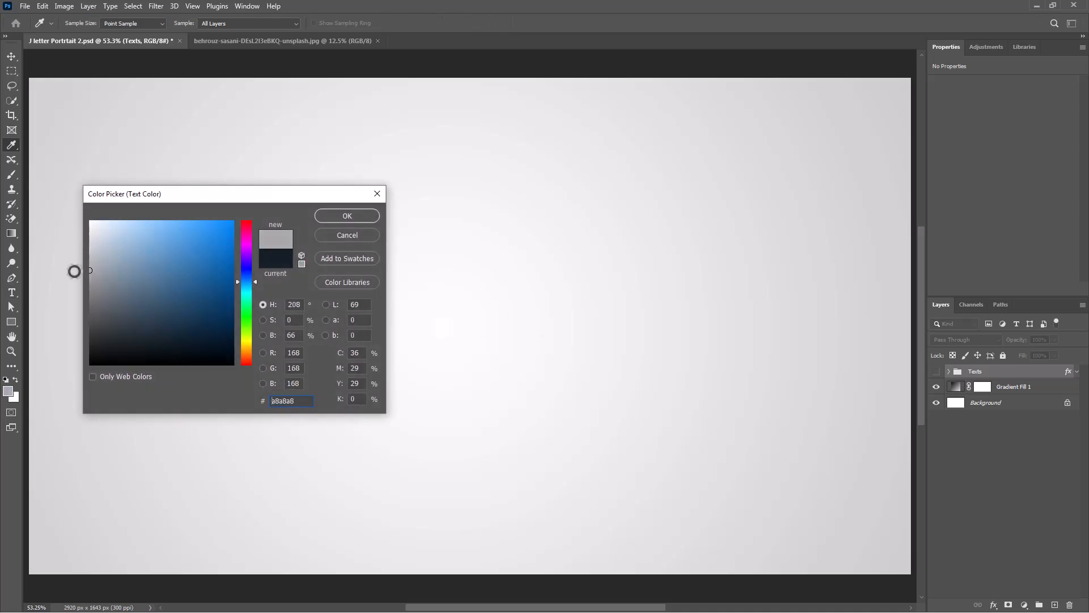
click(347, 215)
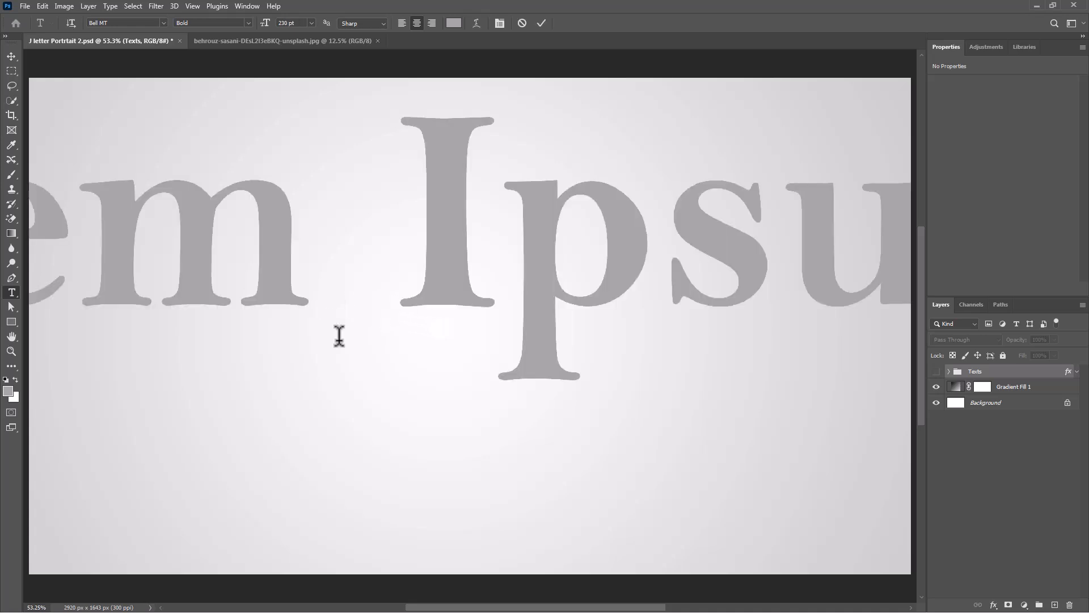
click(338, 338)
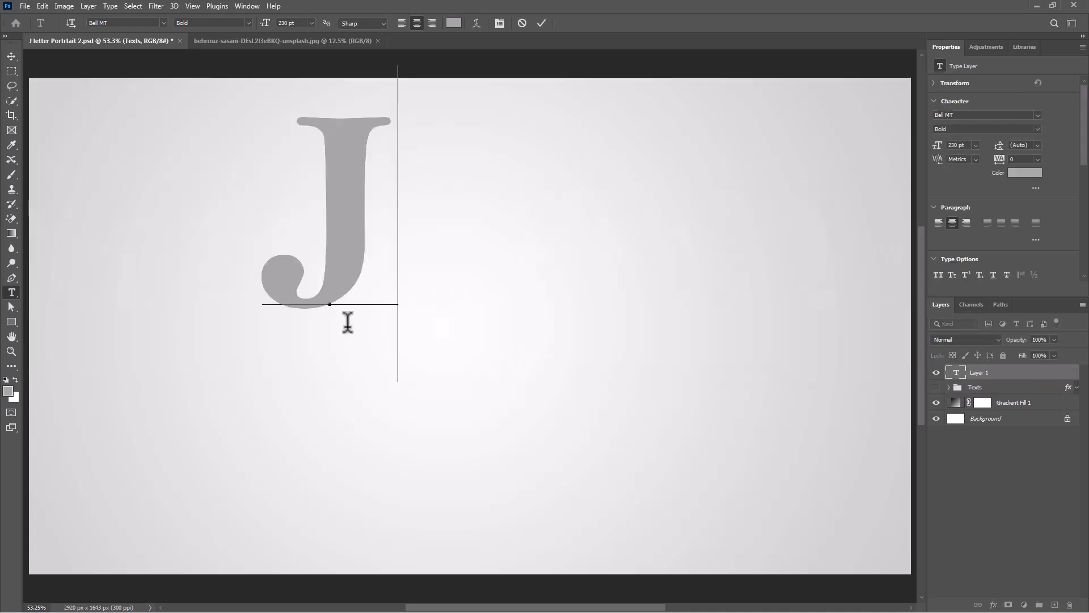
click(541, 23)
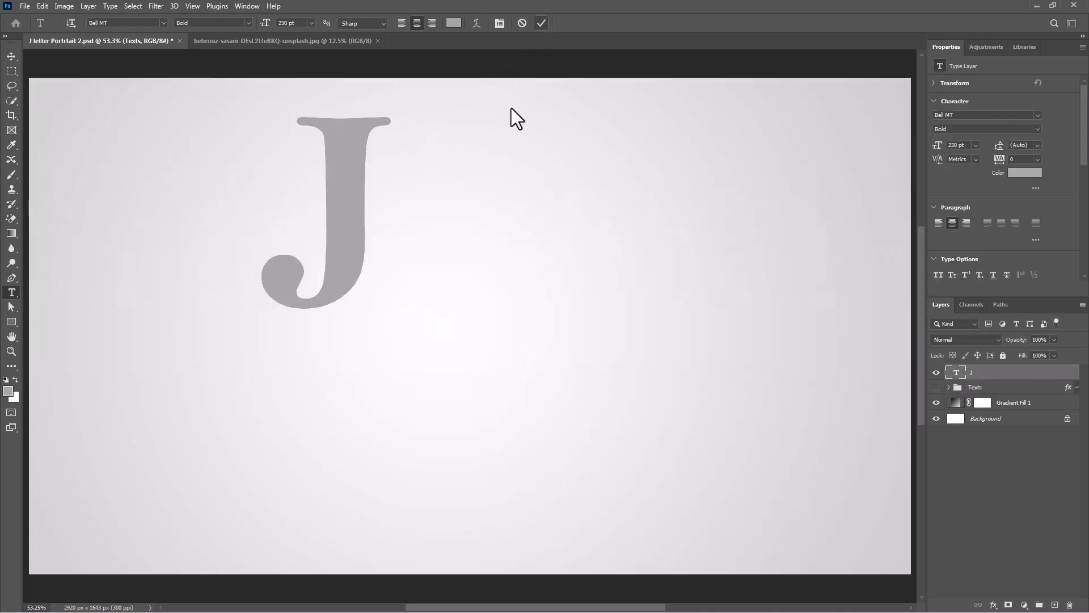
Align the letter J to the canvas centre horizontally and vertically with the Move tool.
click(9, 56)
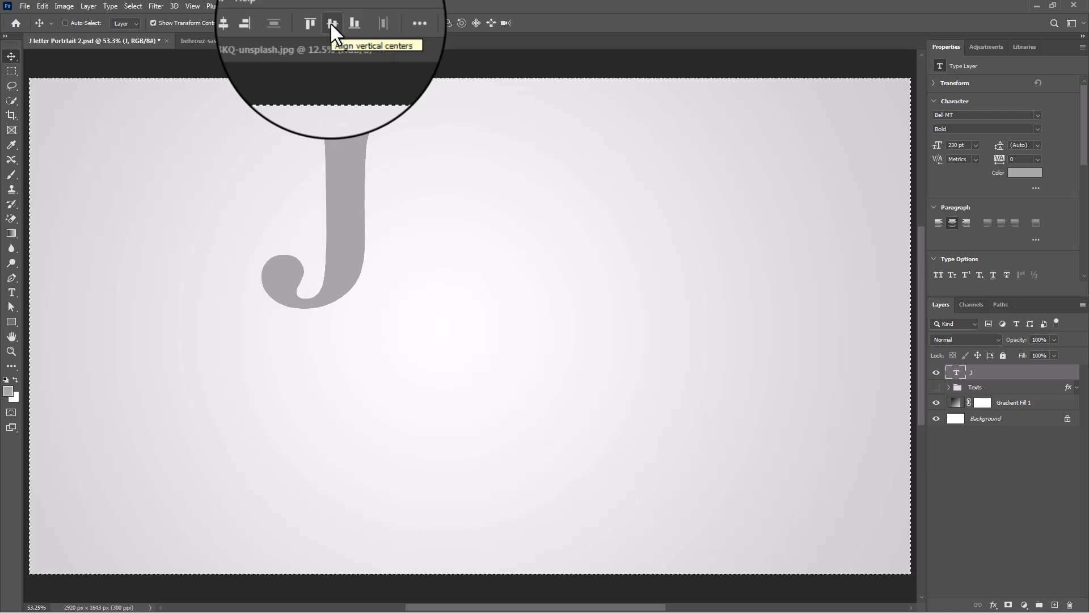
click(332, 22)
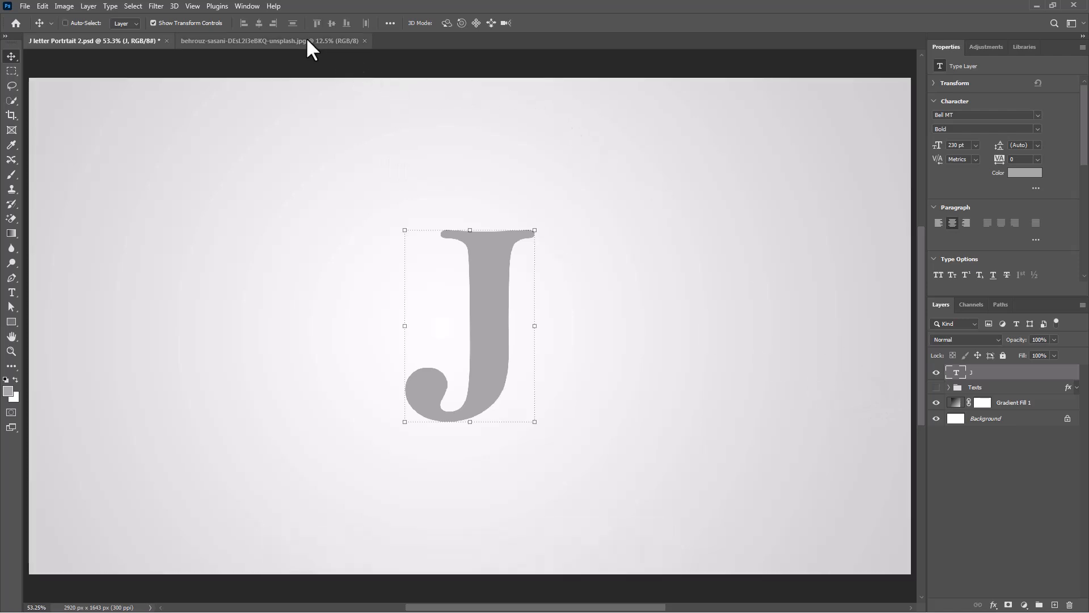
Switch to the behrouz-sasani portrait document and remove the man's background via Select.
click(277, 41)
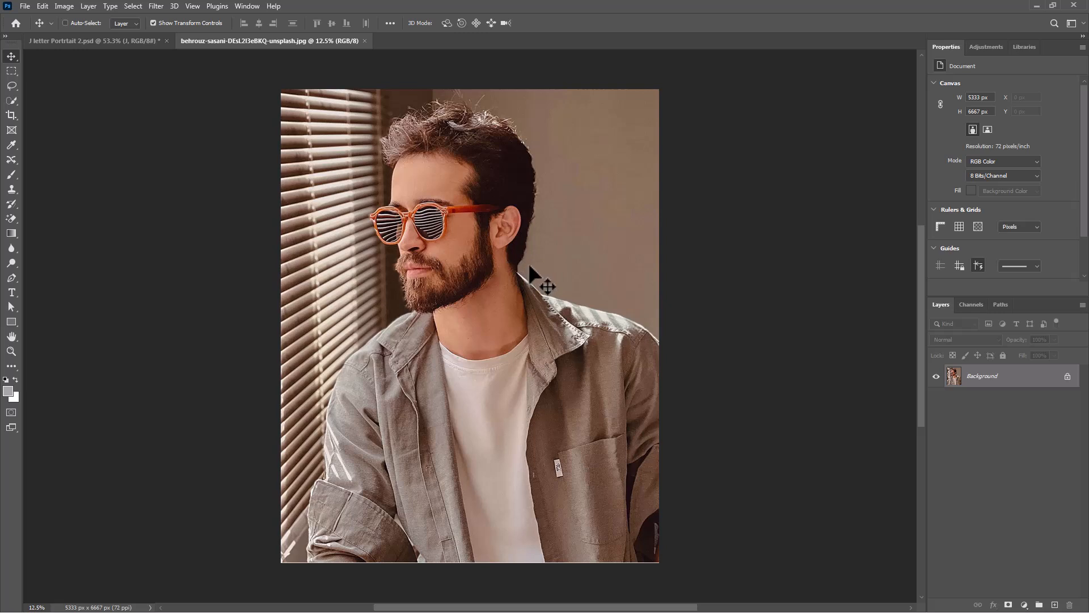
mouse_move(136, 19)
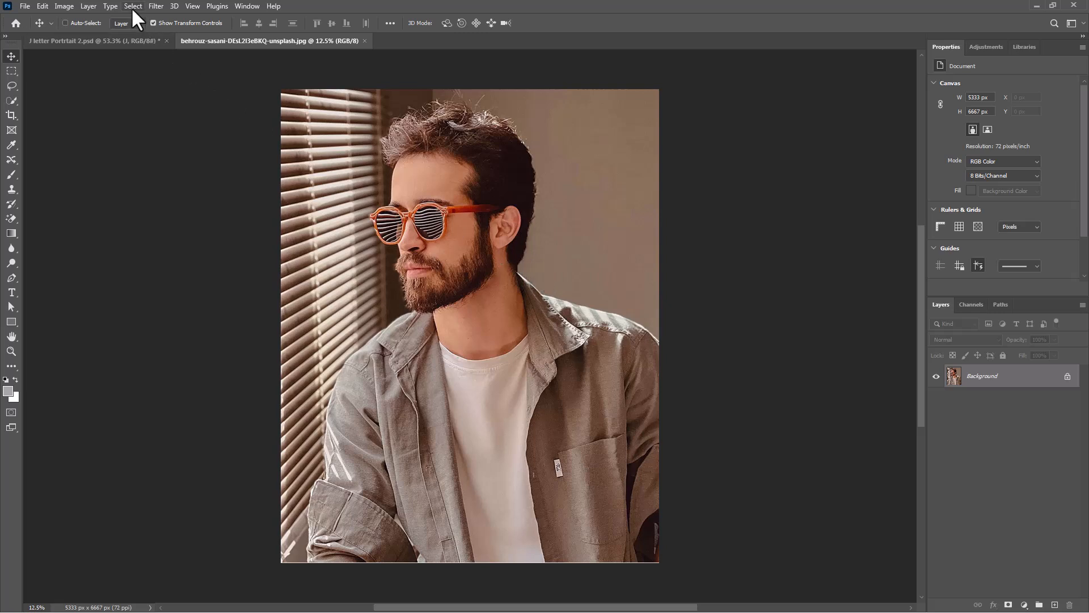
click(131, 6)
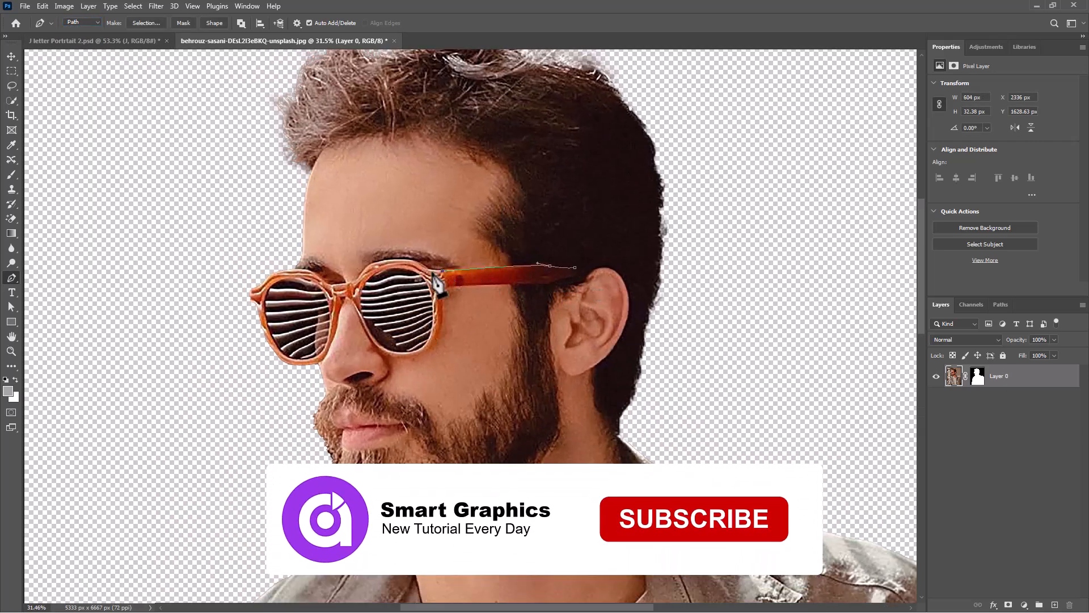
Trace the sunglasses frames and arms with the Pen tool and load the path as a selection.
click(694, 519)
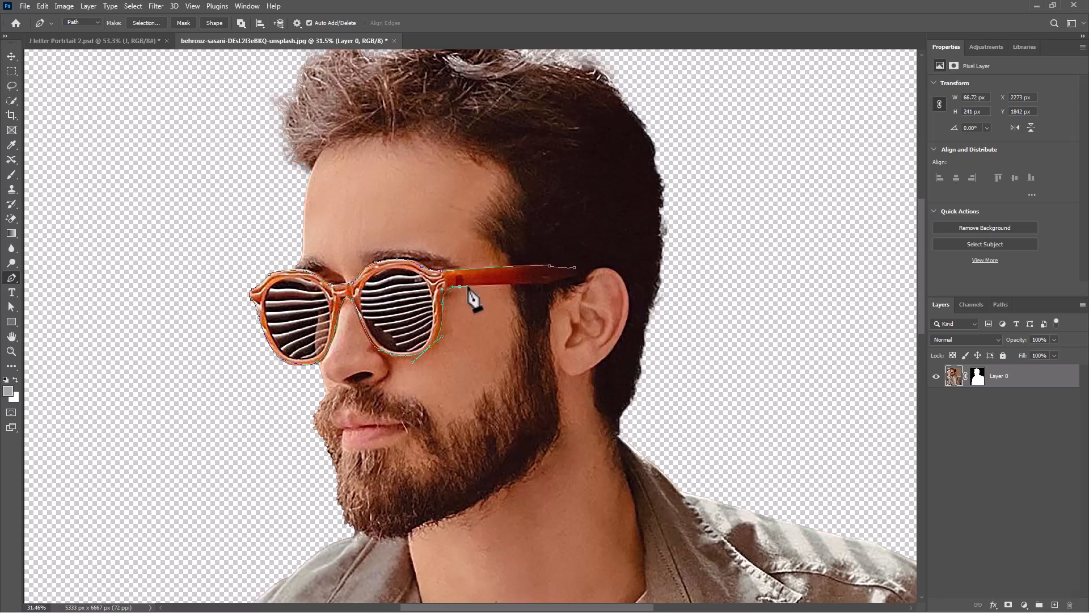
click(561, 283)
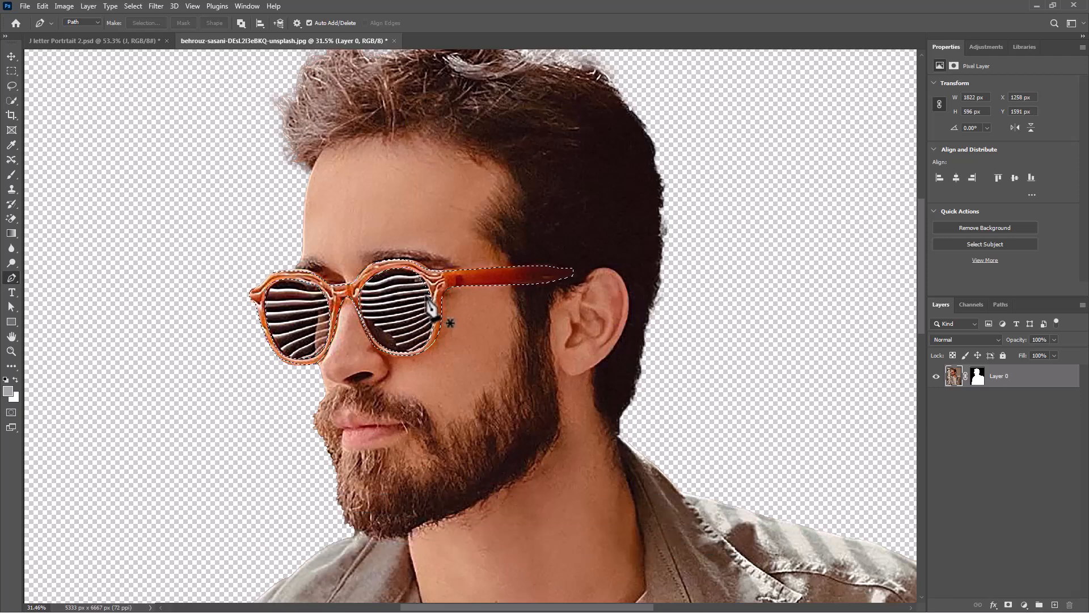
Copy the glasses to a layer named Glasses and add a Black & White adjustment over the portrait.
key(Ctrl+J)
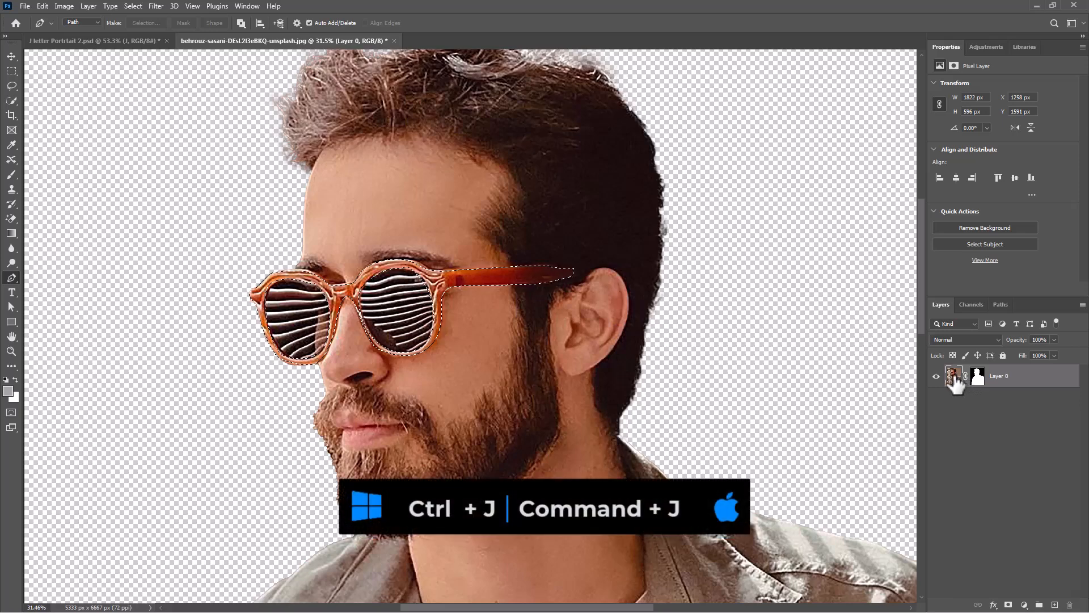
key(Ctrl+J)
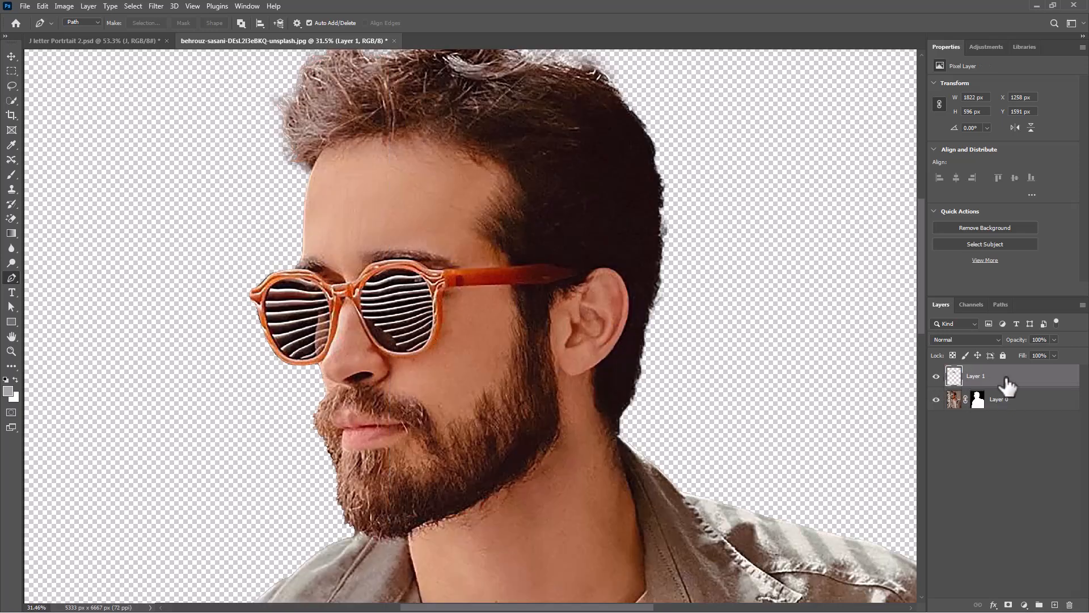
click(1023, 604)
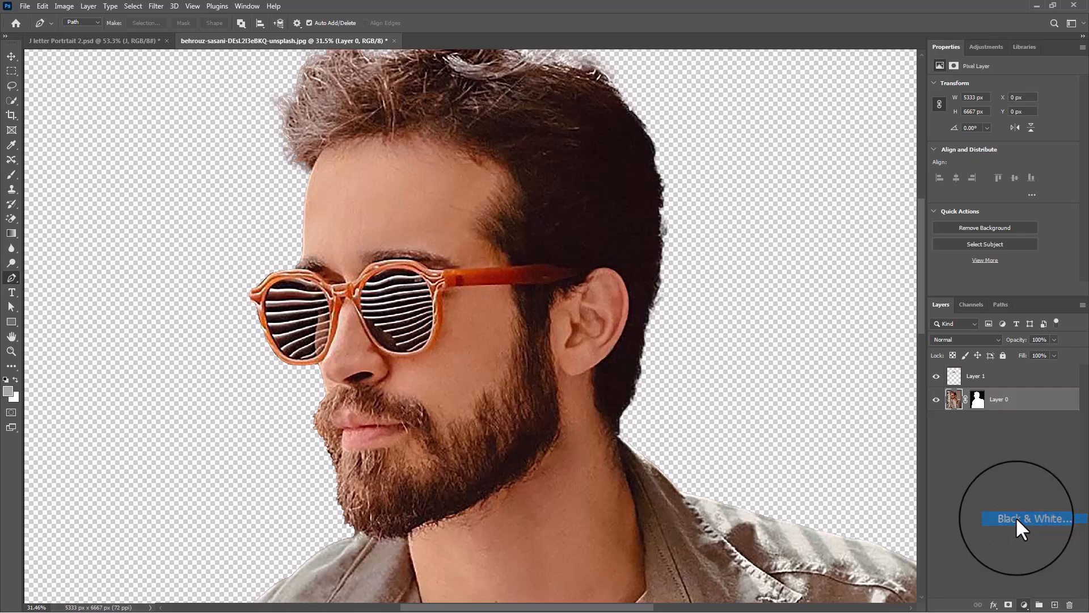
click(1030, 517)
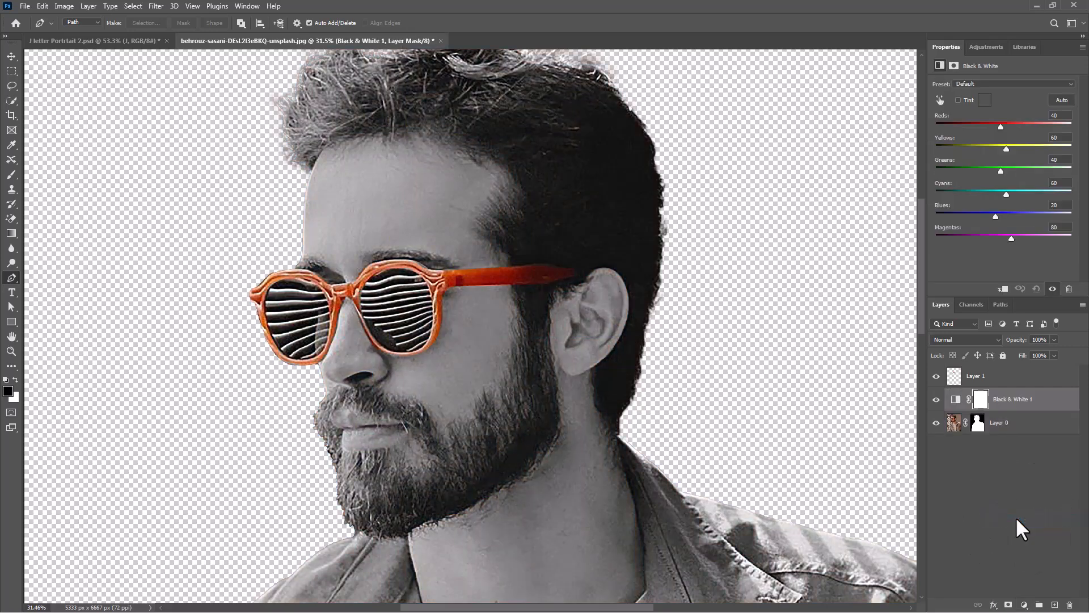
mouse_move(1002, 382)
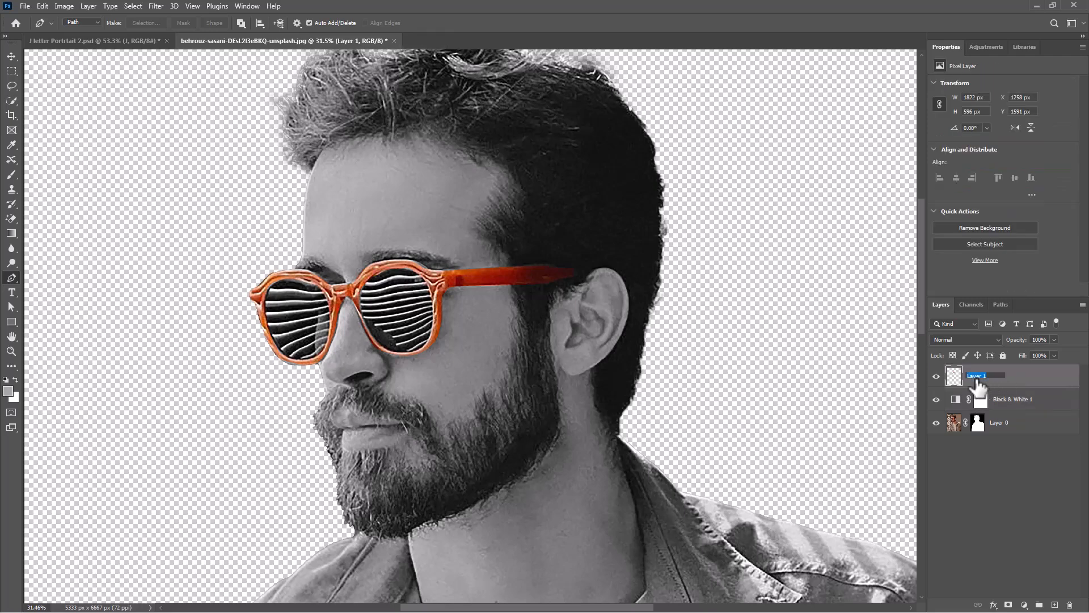
text(Glasses)
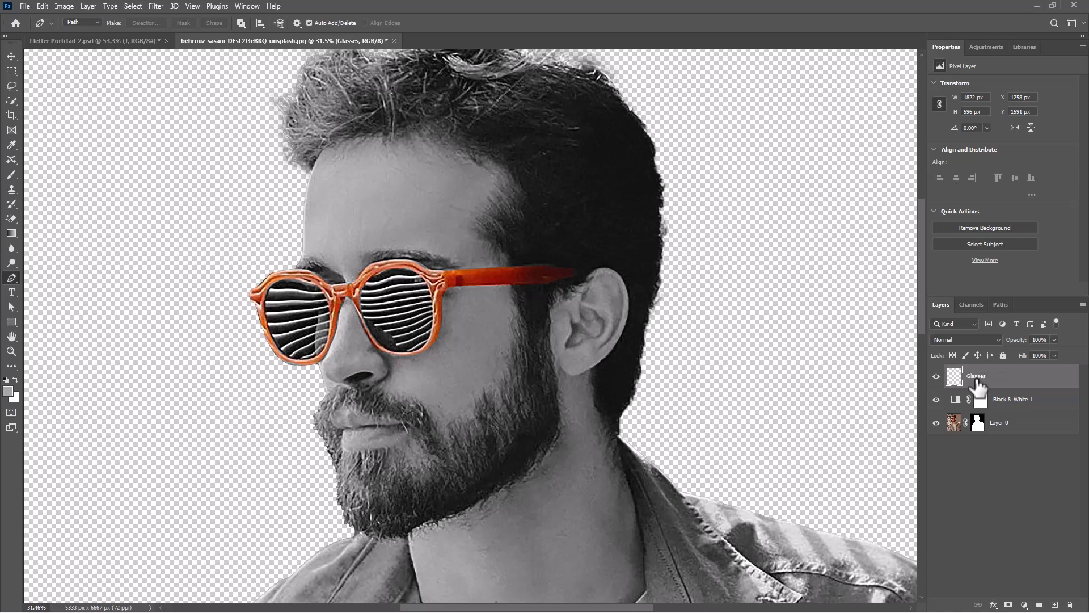
Enable Outer Glow on Glasses in sampled orange, Linear Dodge (Add), opacity 100%.
right_click(976, 376)
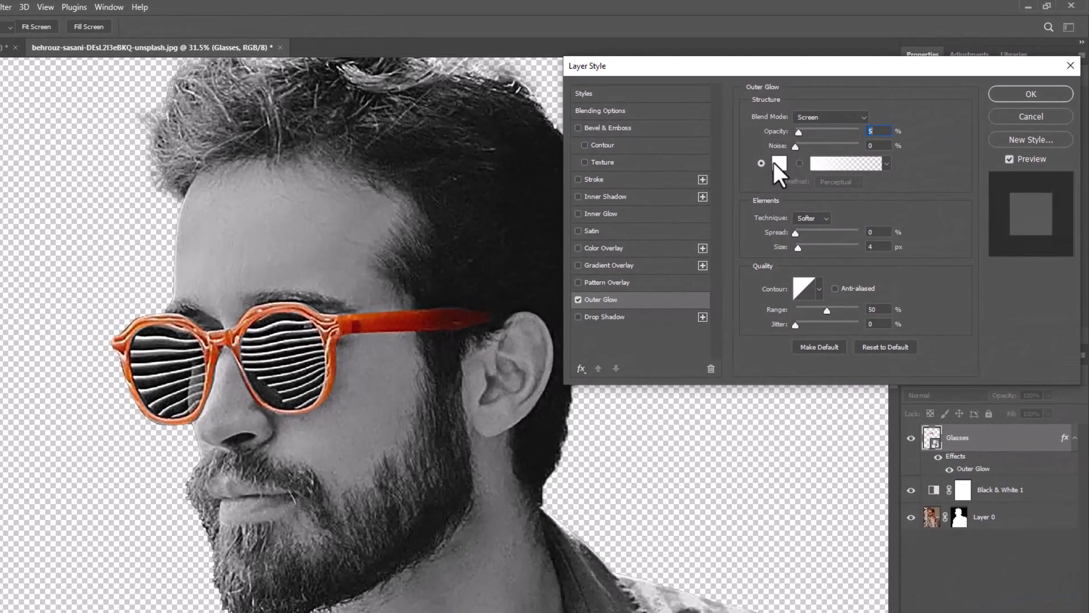
click(778, 163)
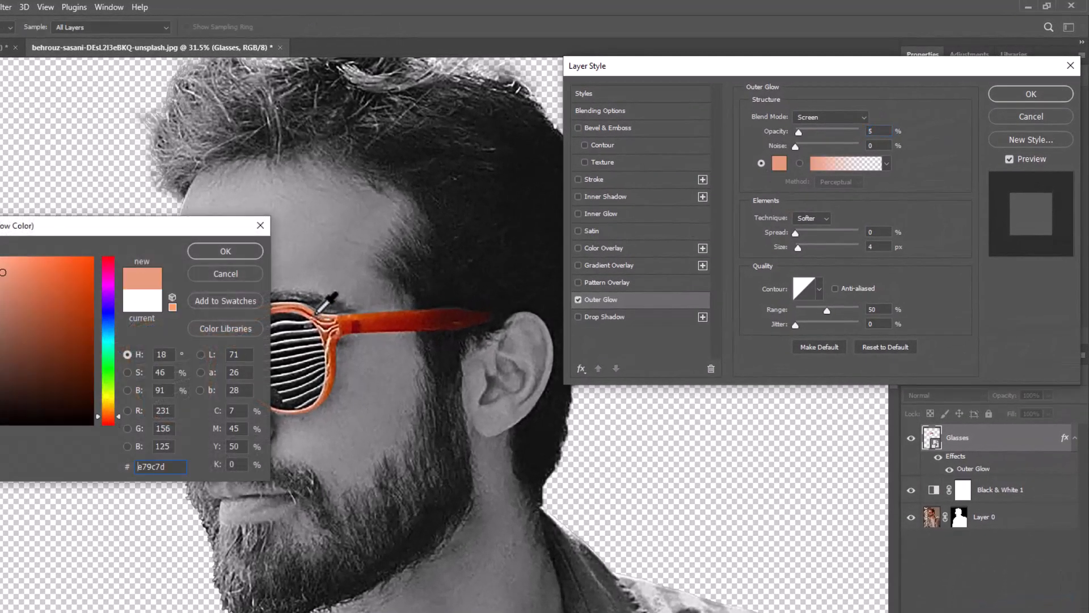
click(225, 251)
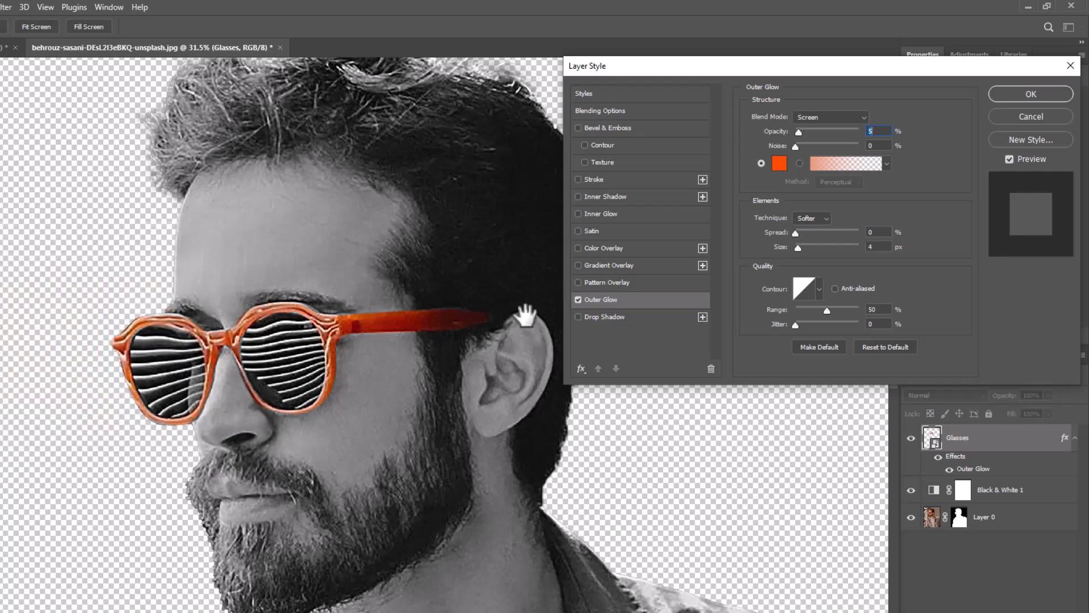
mouse_move(808, 141)
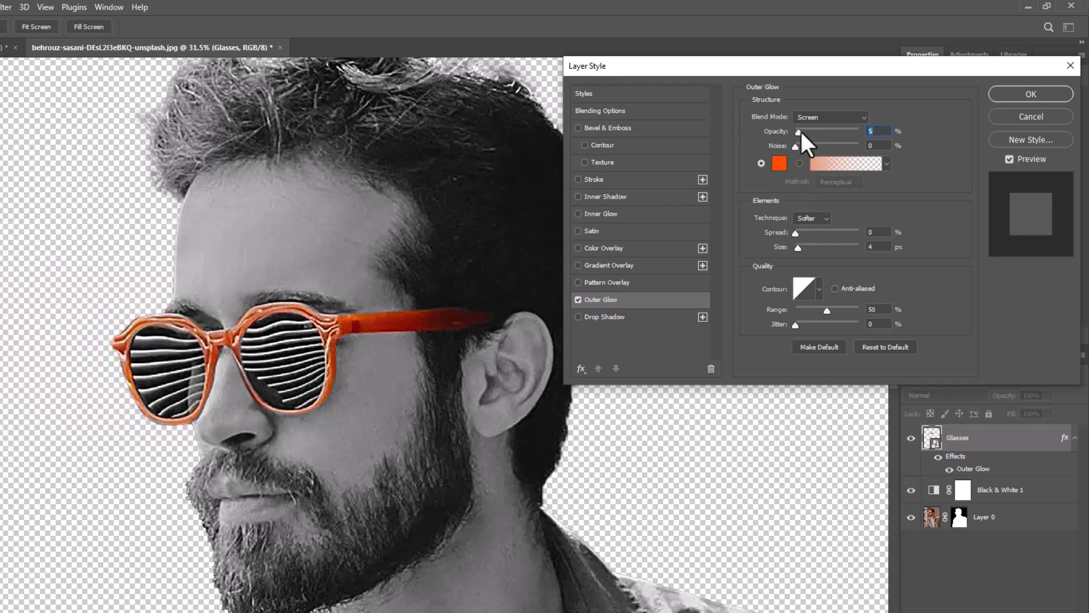
drag(796, 131, 851, 131)
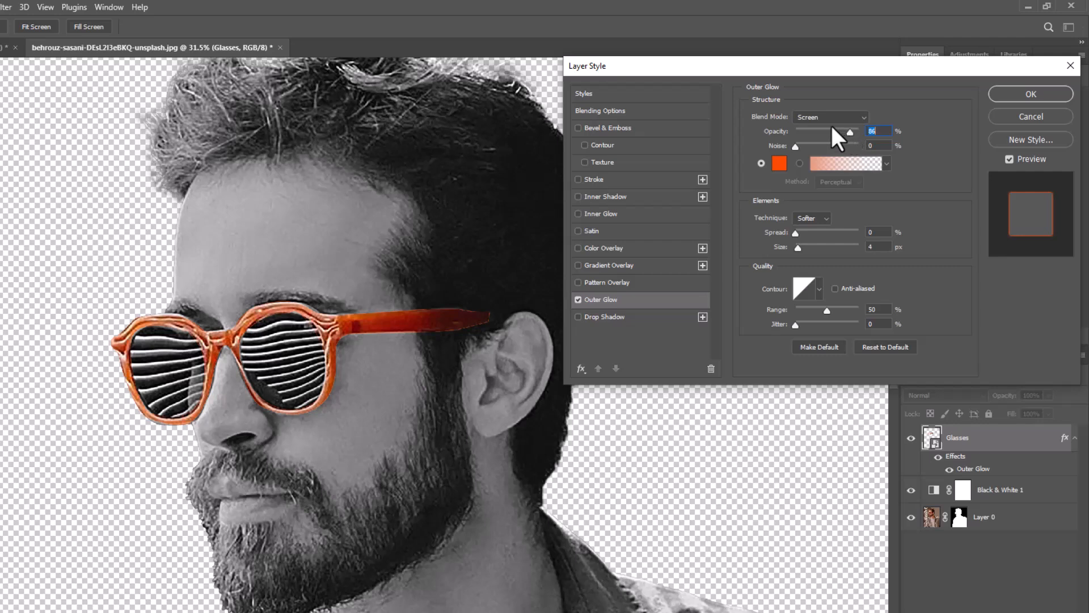
click(830, 117)
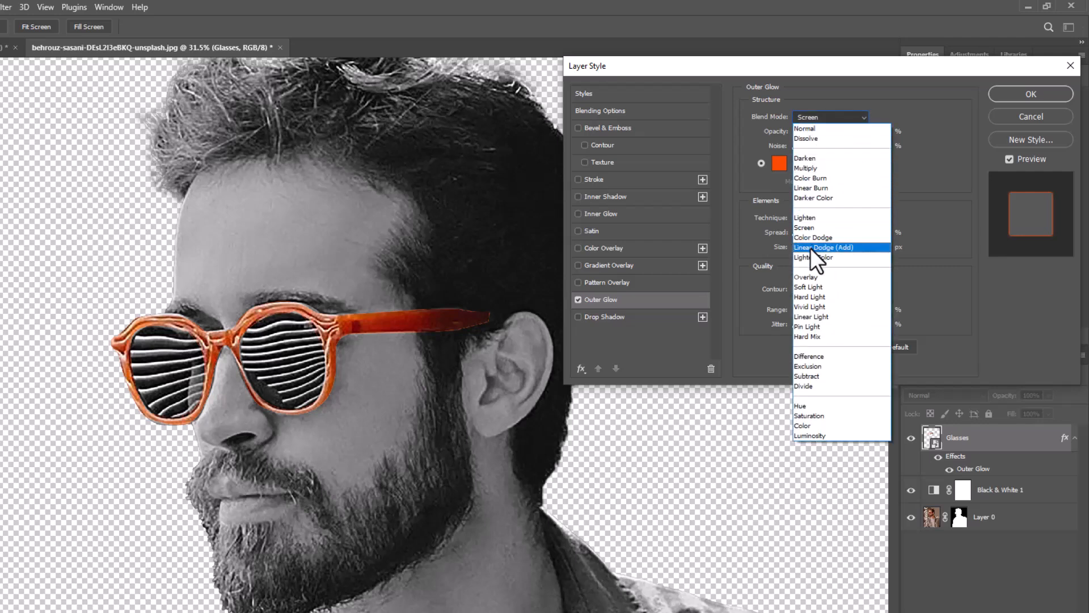
click(839, 248)
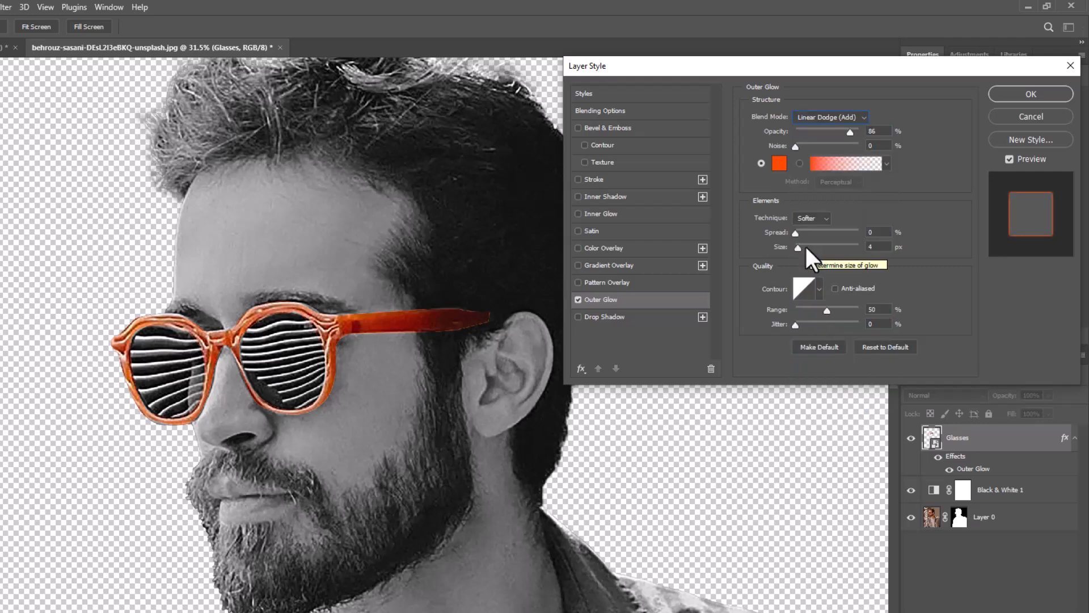
Spread the outer glow to about 155 px size at full opacity around the glasses.
drag(797, 249, 806, 248)
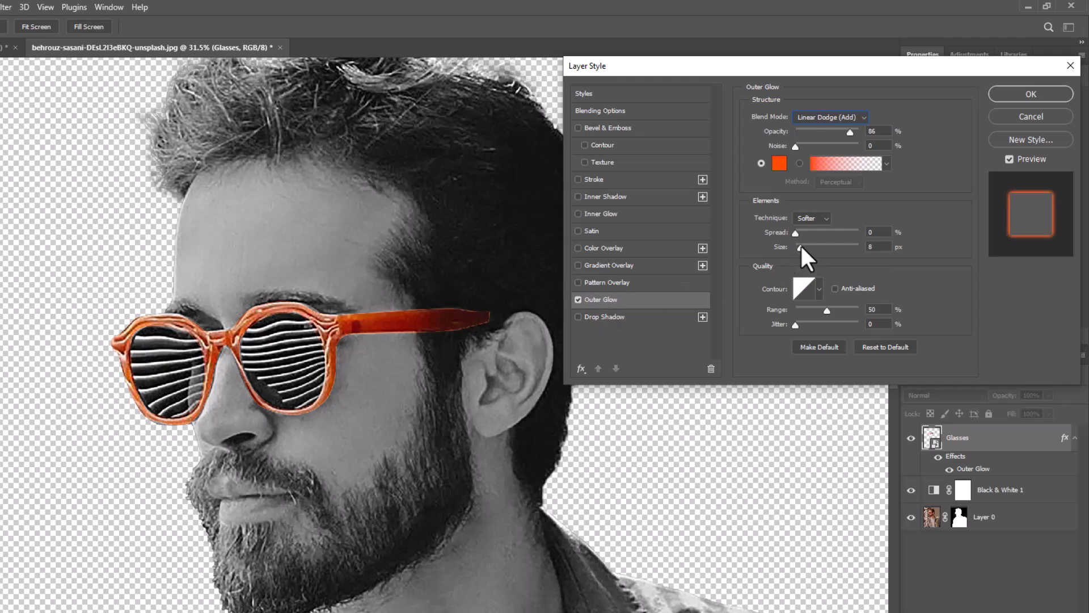
drag(797, 247, 828, 247)
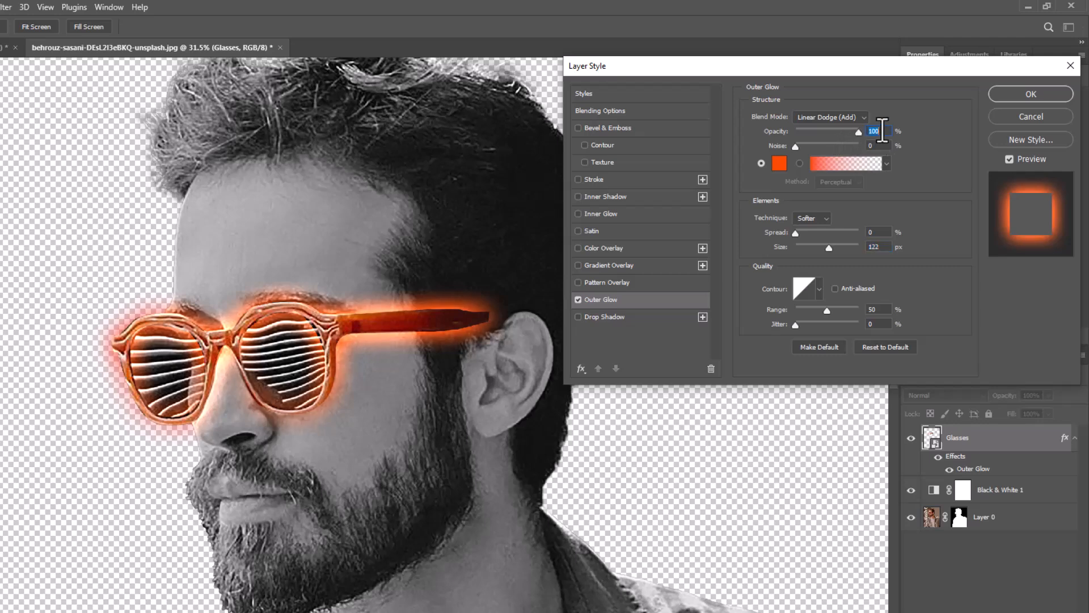
drag(830, 246, 854, 247)
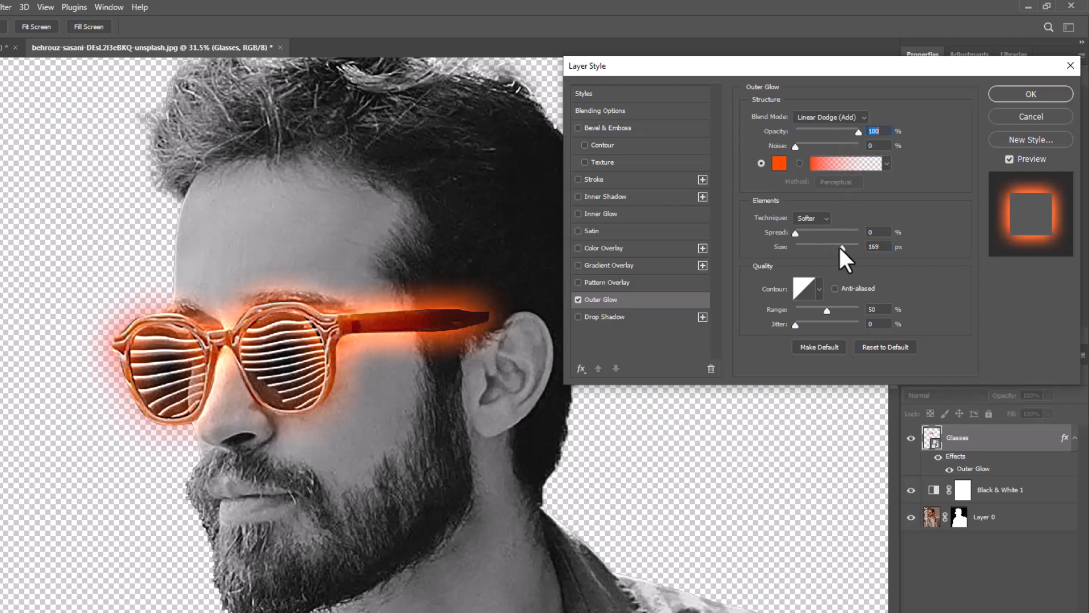
drag(834, 246, 827, 246)
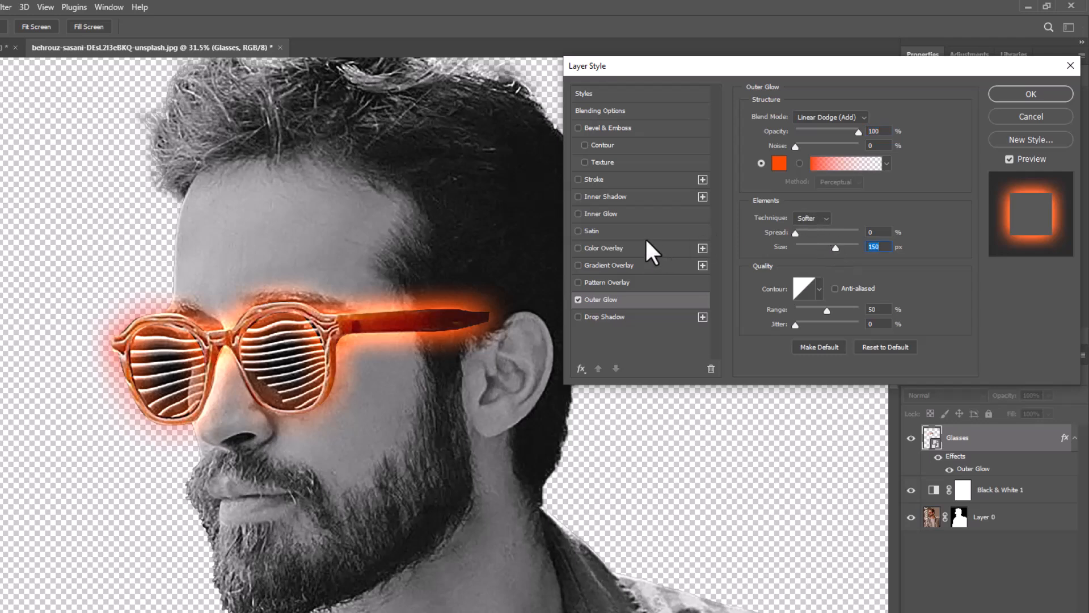
Add an Inner Glow in orange-red ff3300, Linear Dodge (Add), opacity 100%, and apply the styles.
click(577, 213)
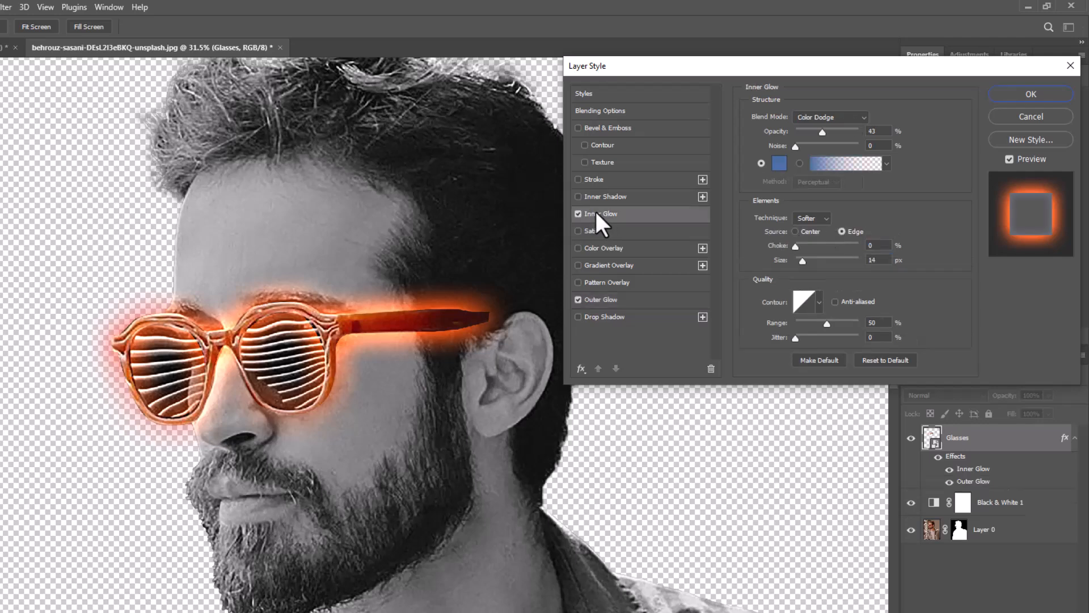
click(778, 163)
text(ff3300)
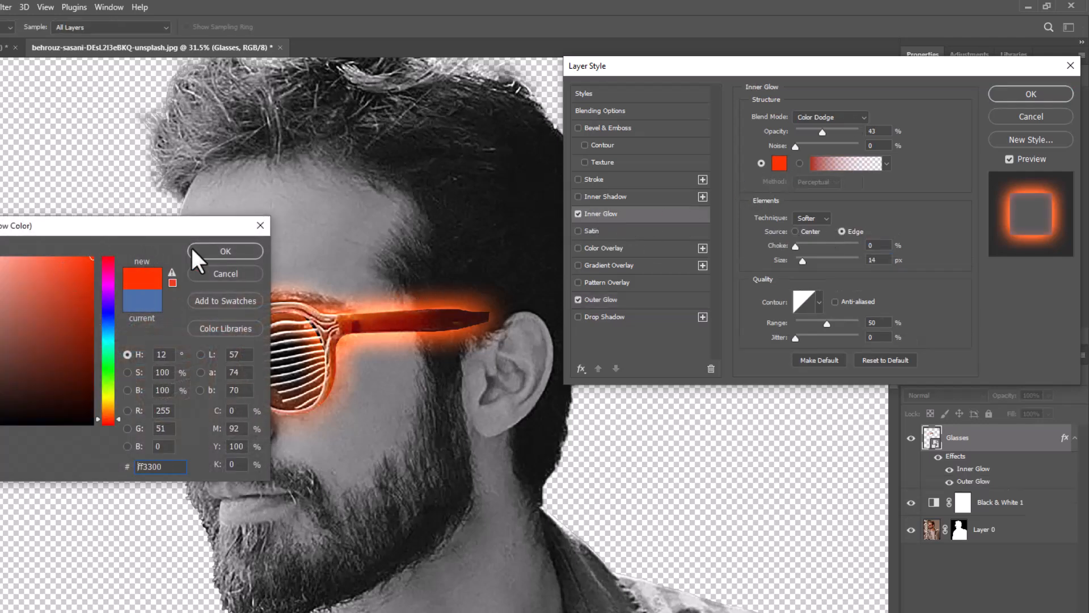
click(225, 250)
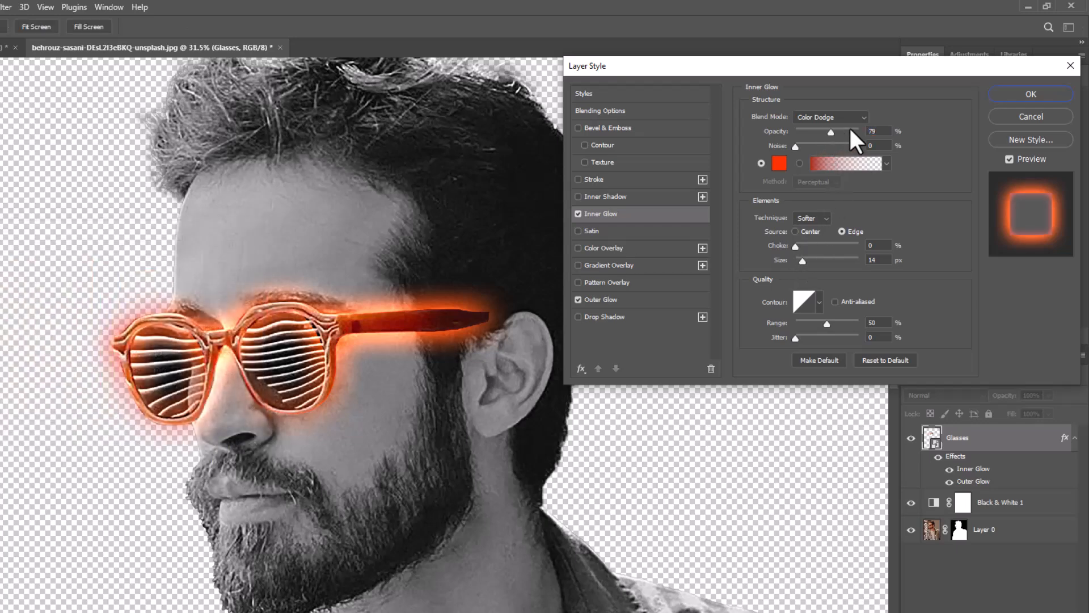
click(831, 117)
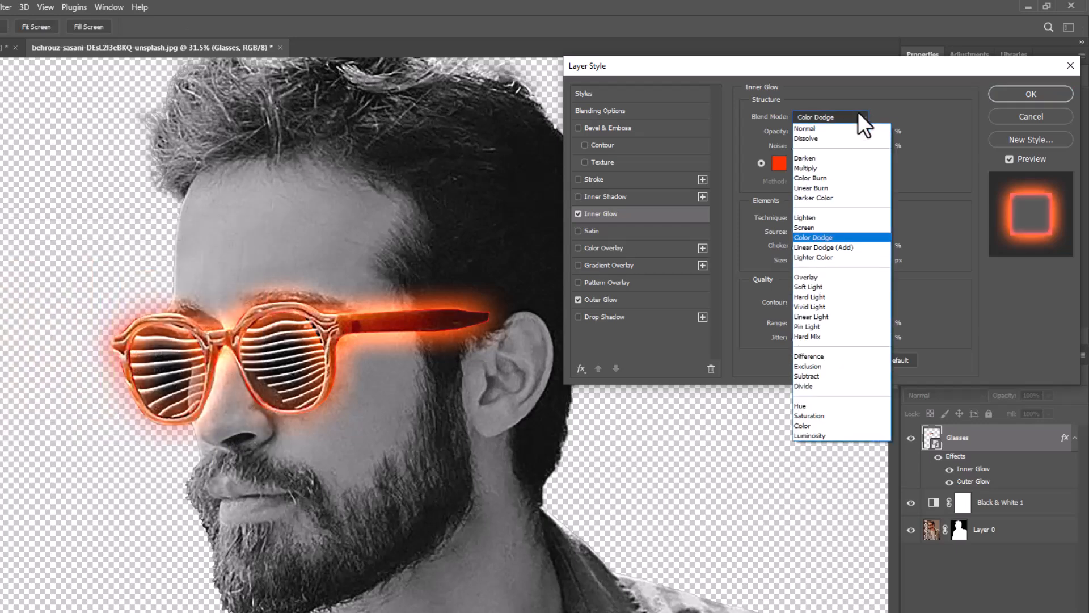
click(824, 247)
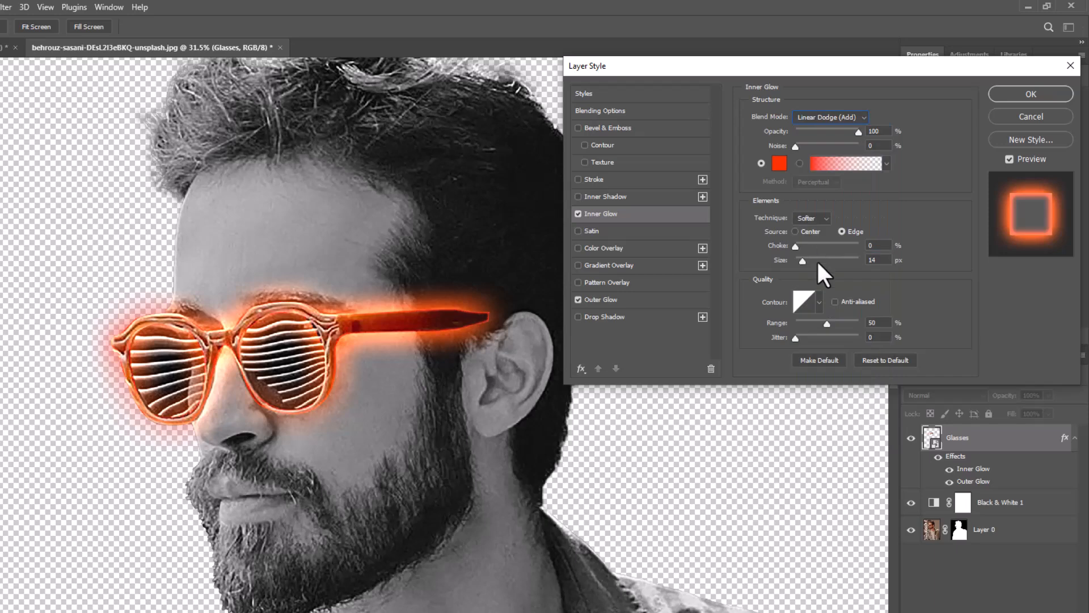
drag(805, 259, 819, 259)
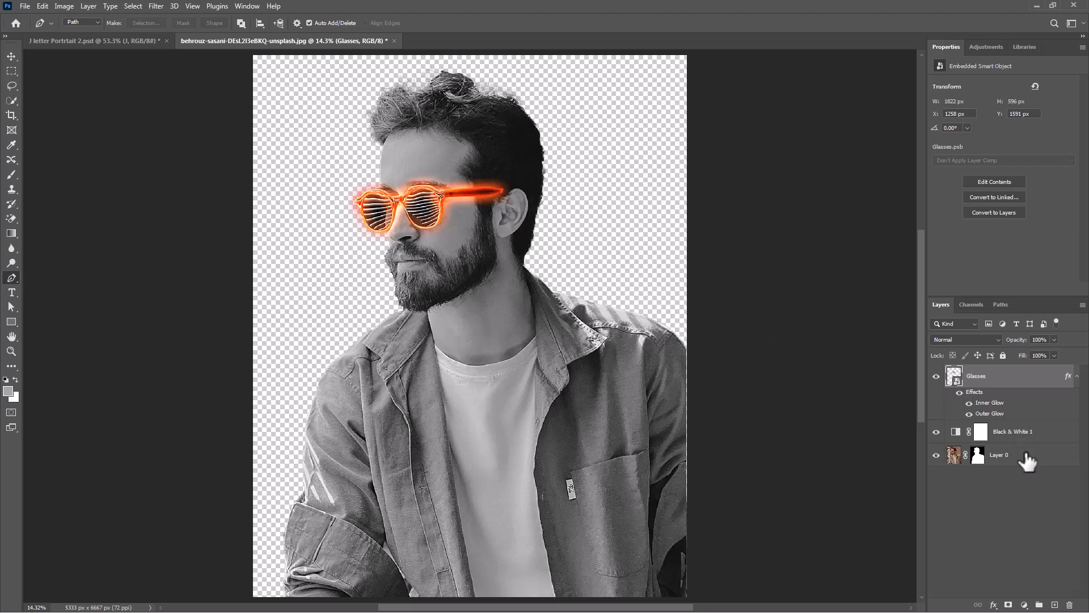
Combine the Glasses, Black & White and portrait layers into one smart object named Model.
key(Ctrl+g)
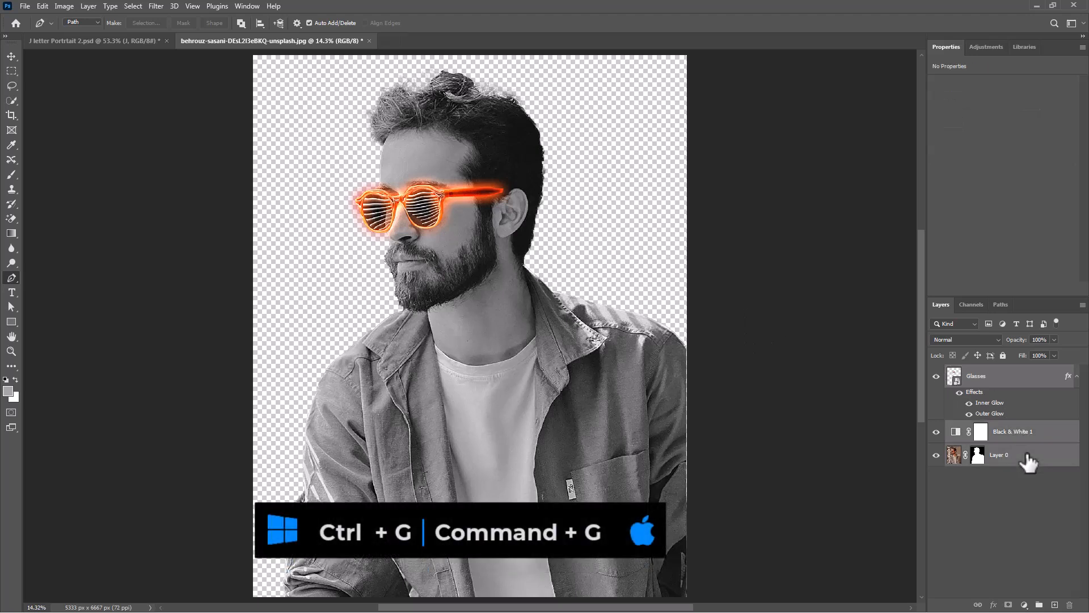
key(Ctrl+g)
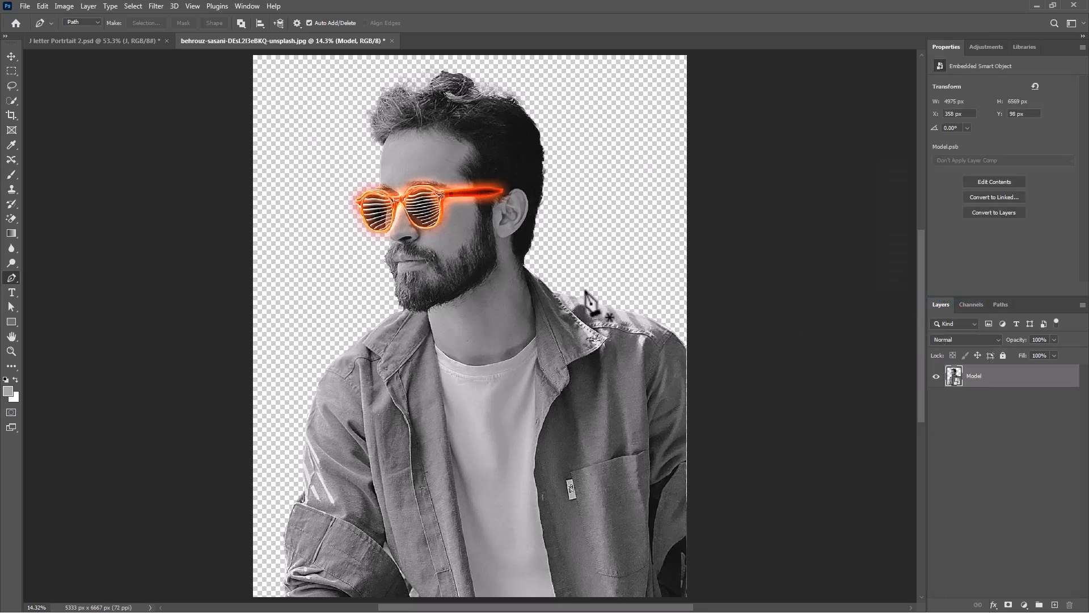
Drag the Model layer into the J letter Portrait document and scale it down over the letter.
click(9, 57)
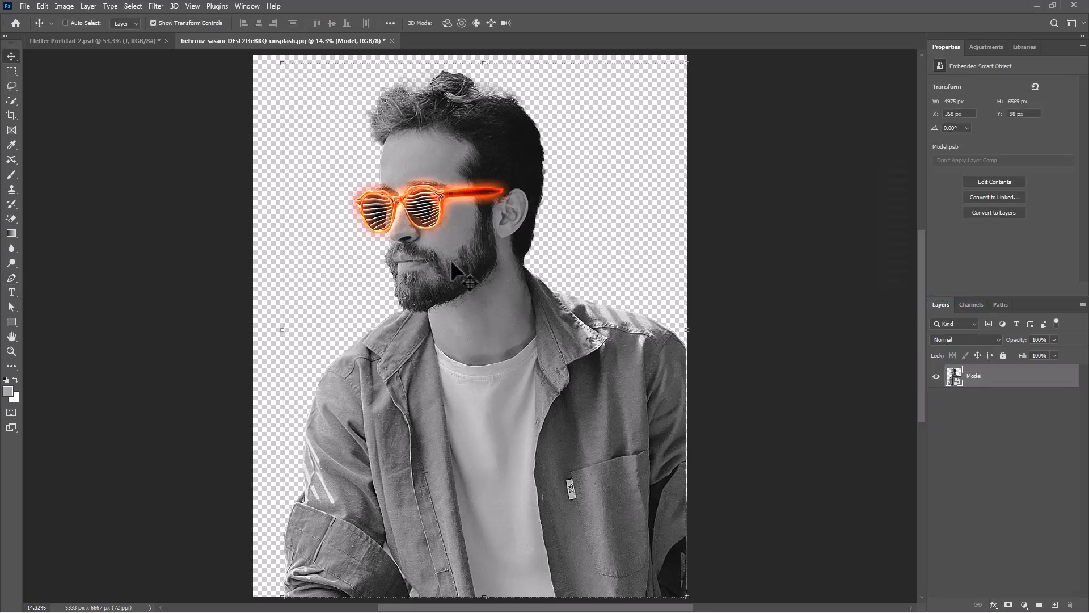
click(87, 41)
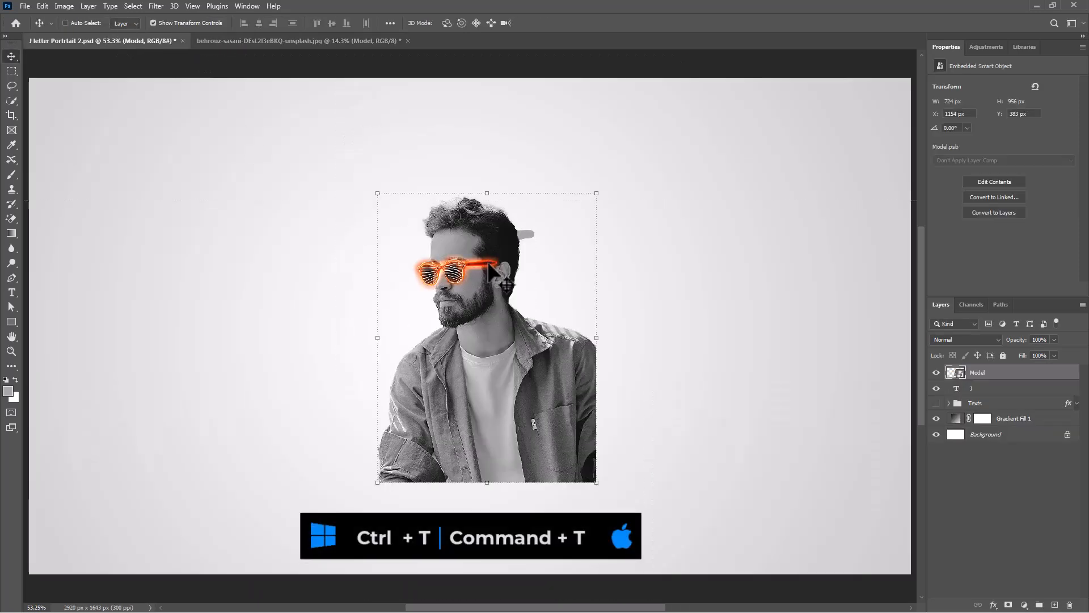
key(ctrl+t)
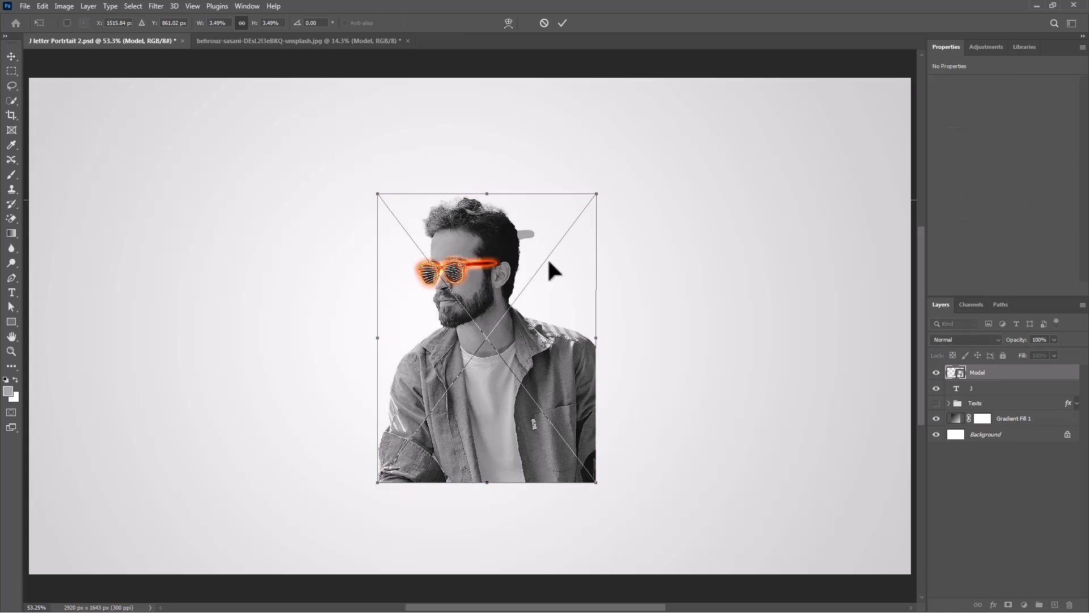
mouse_move(1016, 339)
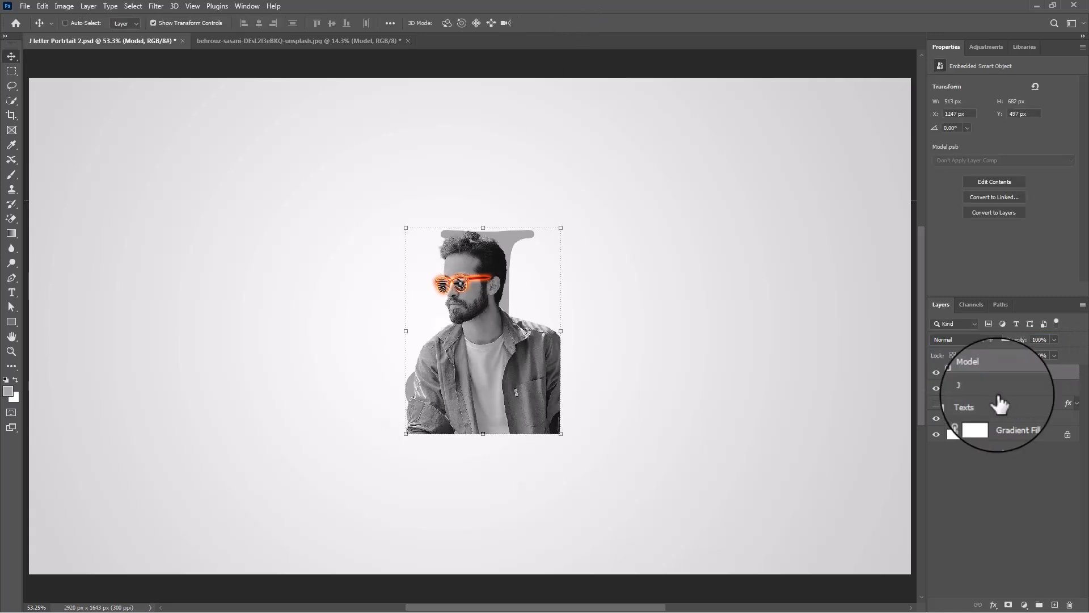
Clip Model to the letter J, then duplicate it with a layer mask on the copy.
right_click(998, 402)
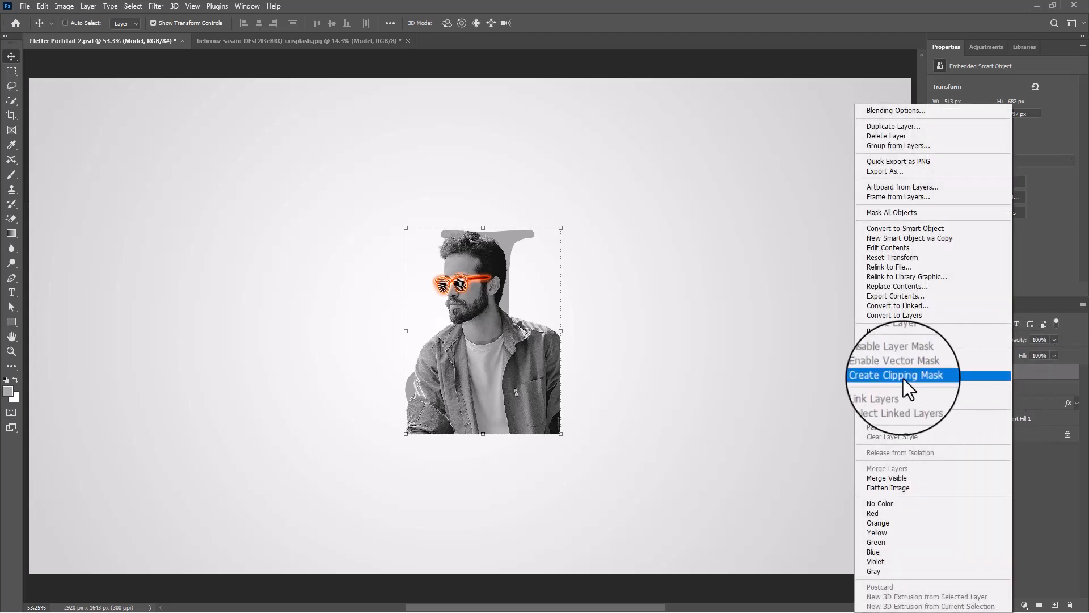
click(897, 375)
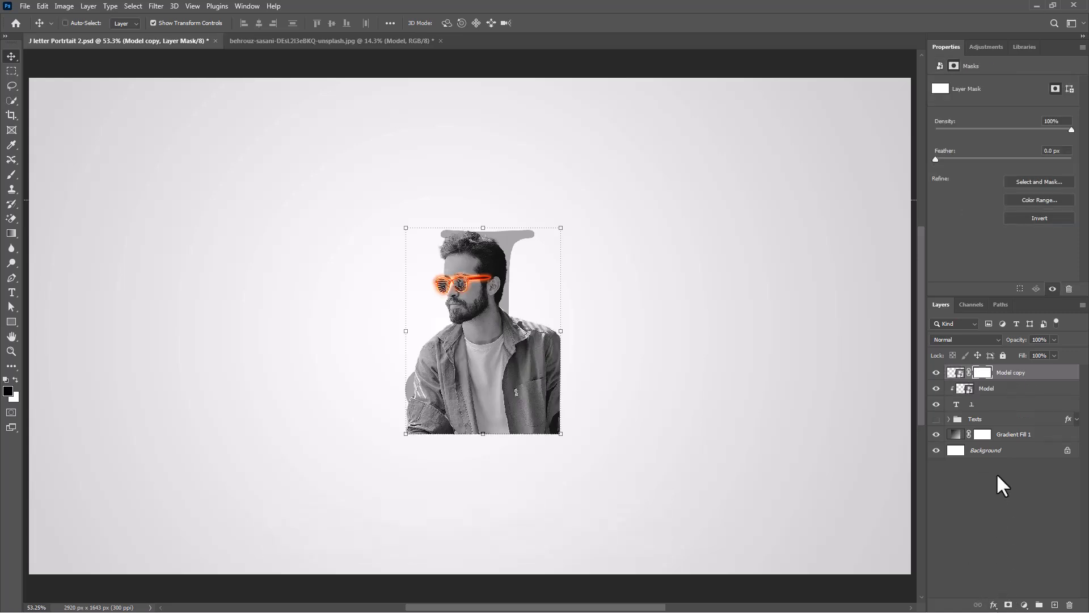
mouse_move(964, 415)
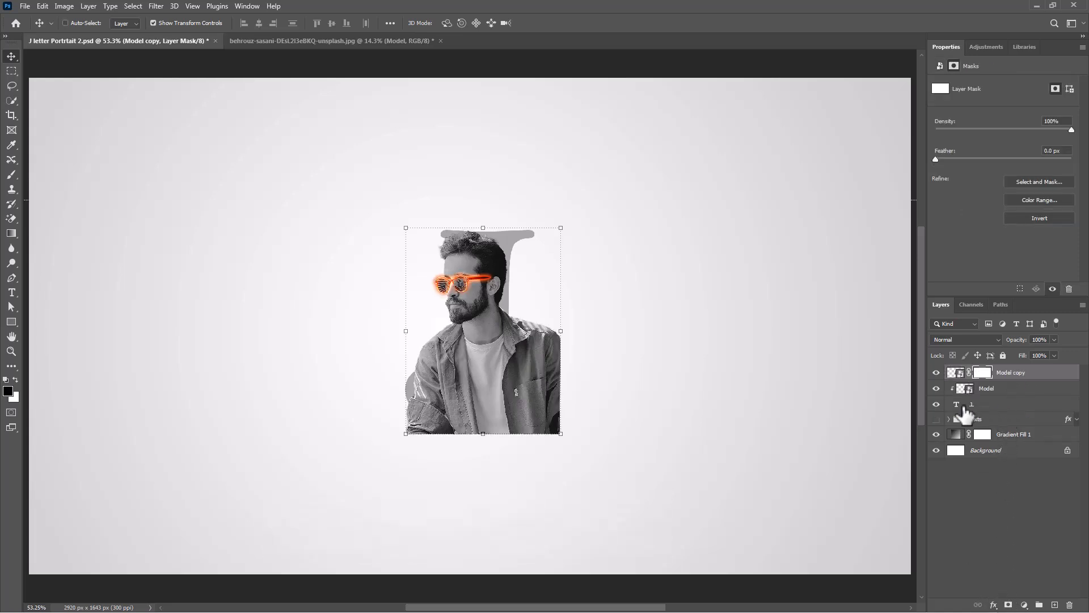
Load the J's pixels as a selection, invert it, and target the Model copy mask.
right_click(956, 404)
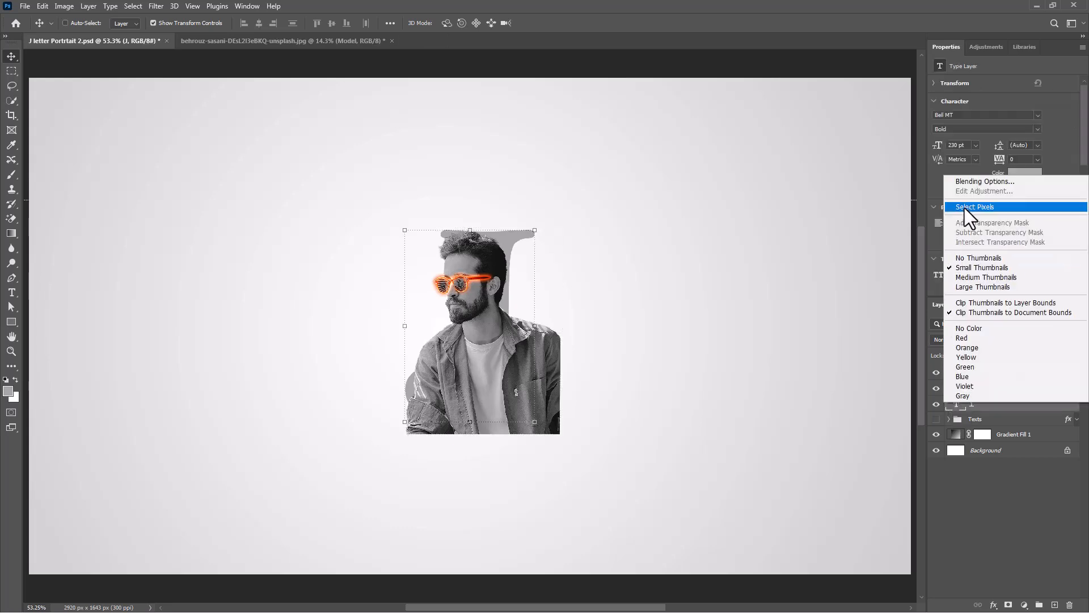
click(978, 207)
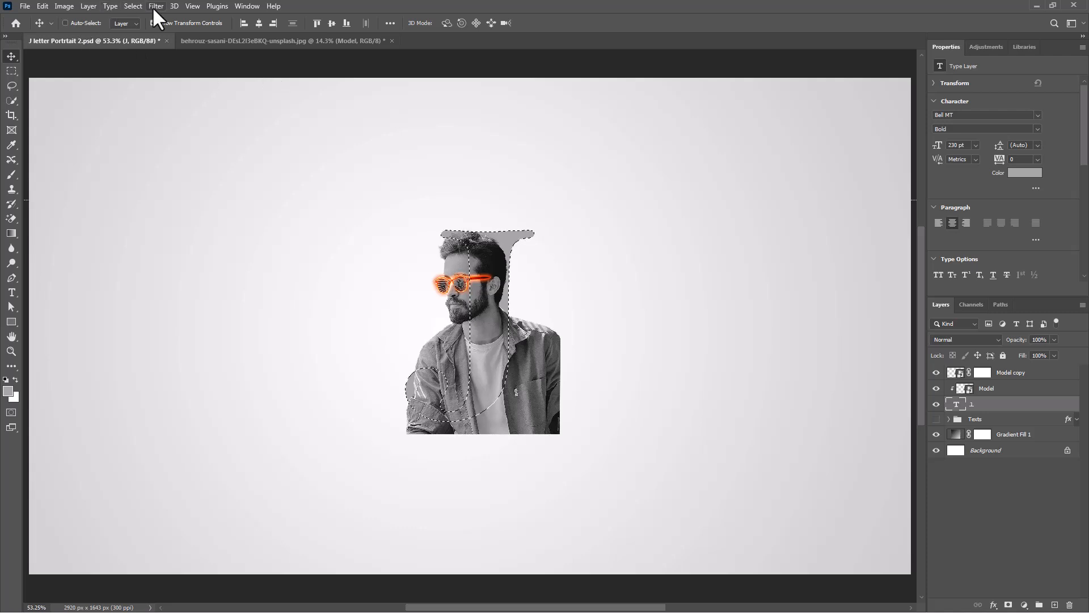
click(132, 5)
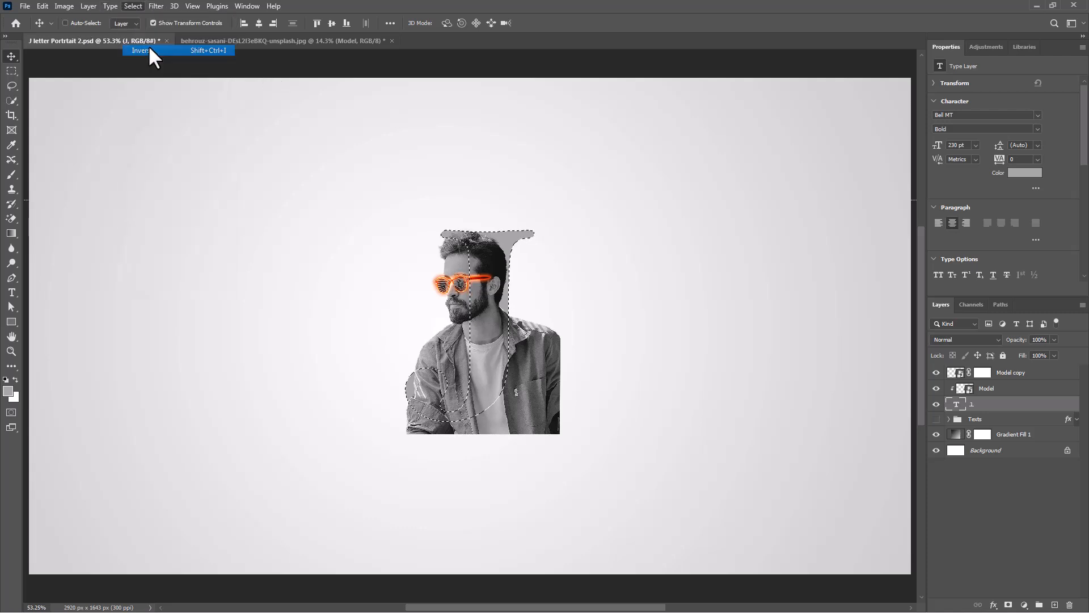
click(143, 52)
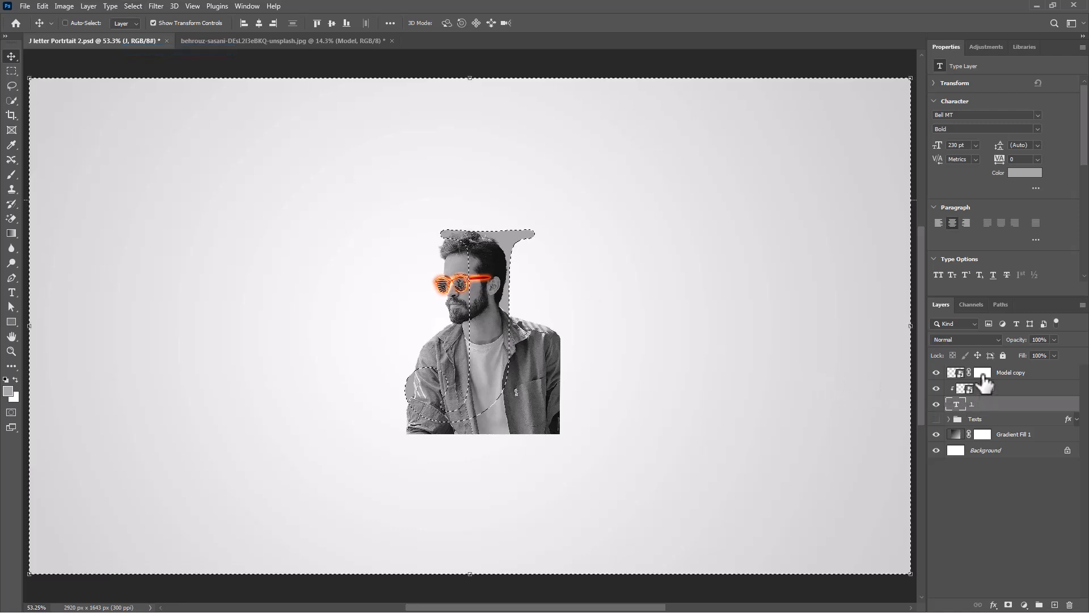
click(982, 372)
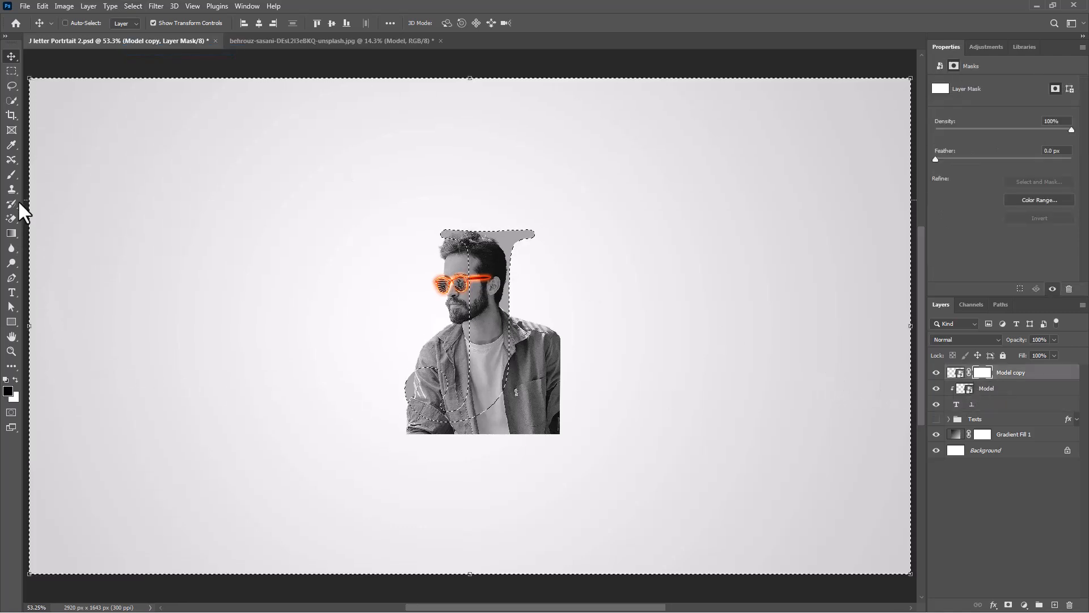
Paint black on the Model copy mask outside the J with the Brush, then deselect.
click(12, 175)
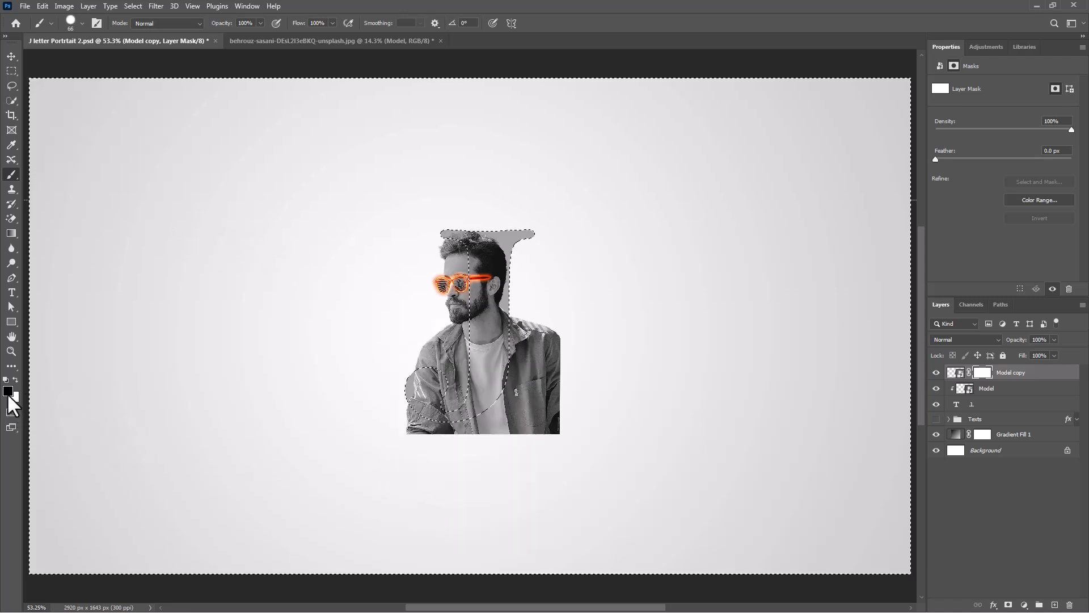
mouse_move(356, 403)
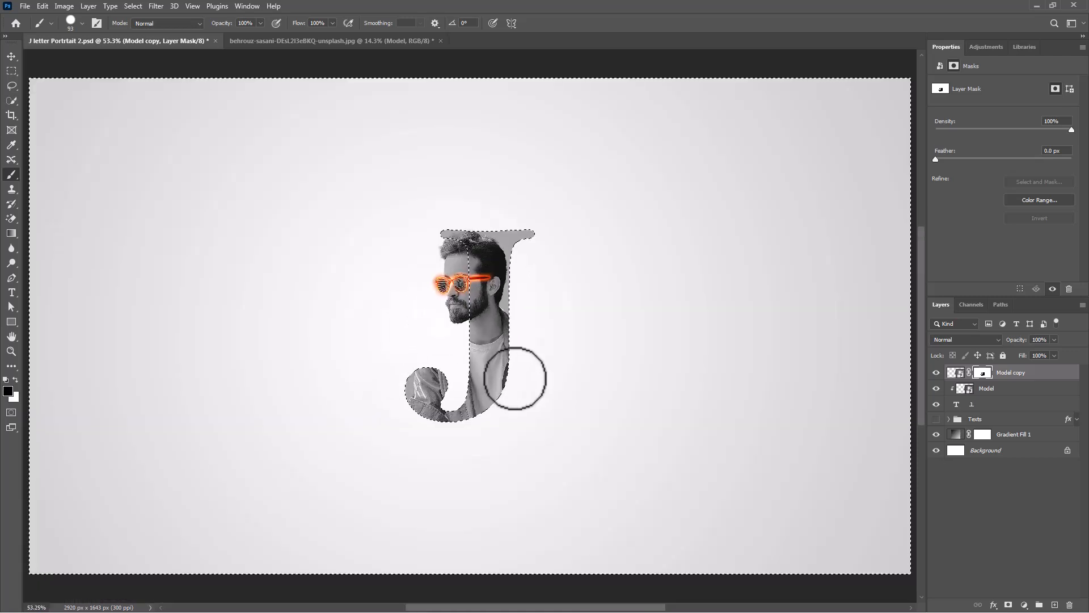
key(Ctrl+D)
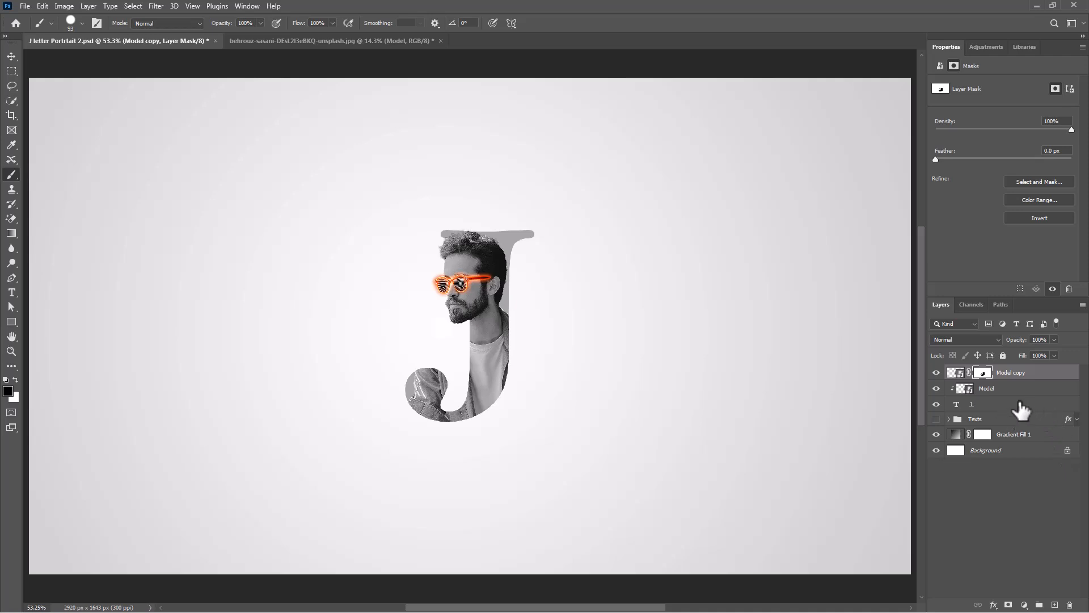
Add a white outside Stroke effect to the J layer via Blending Options.
right_click(971, 404)
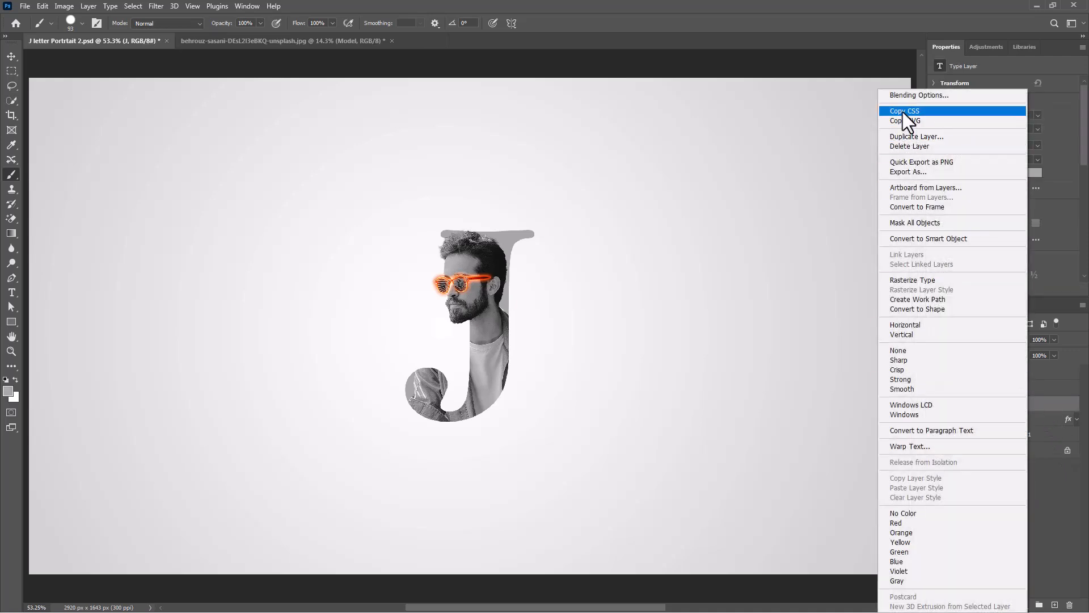
click(919, 95)
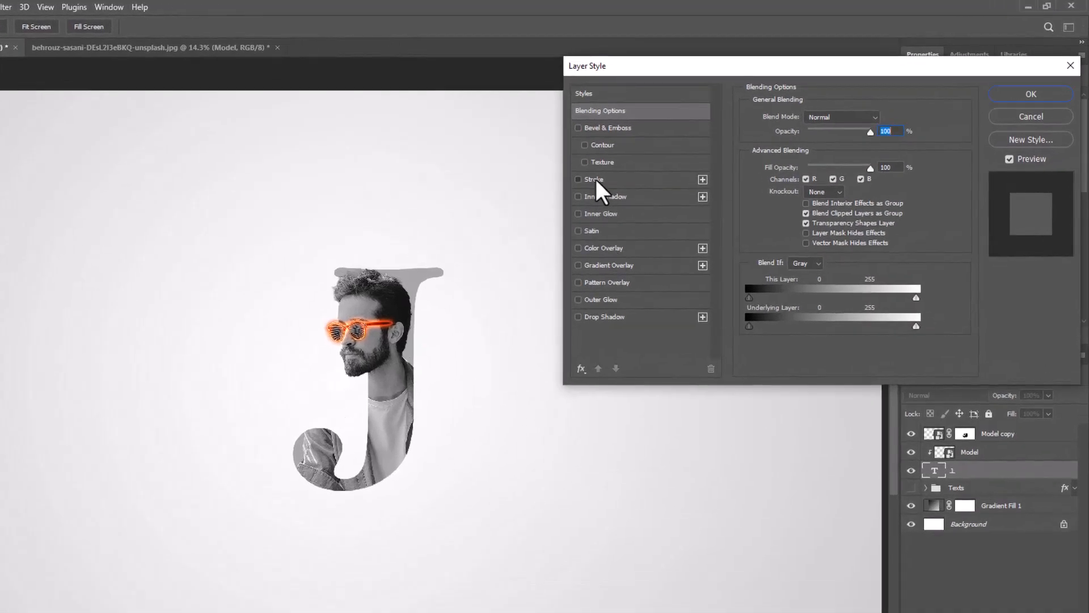
click(578, 179)
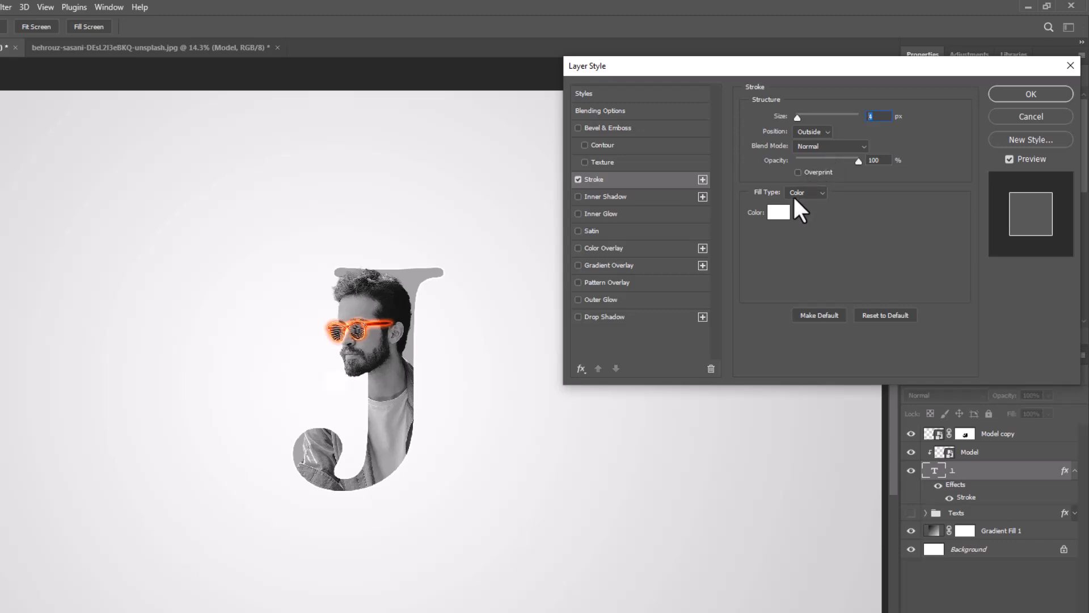
mouse_move(664, 229)
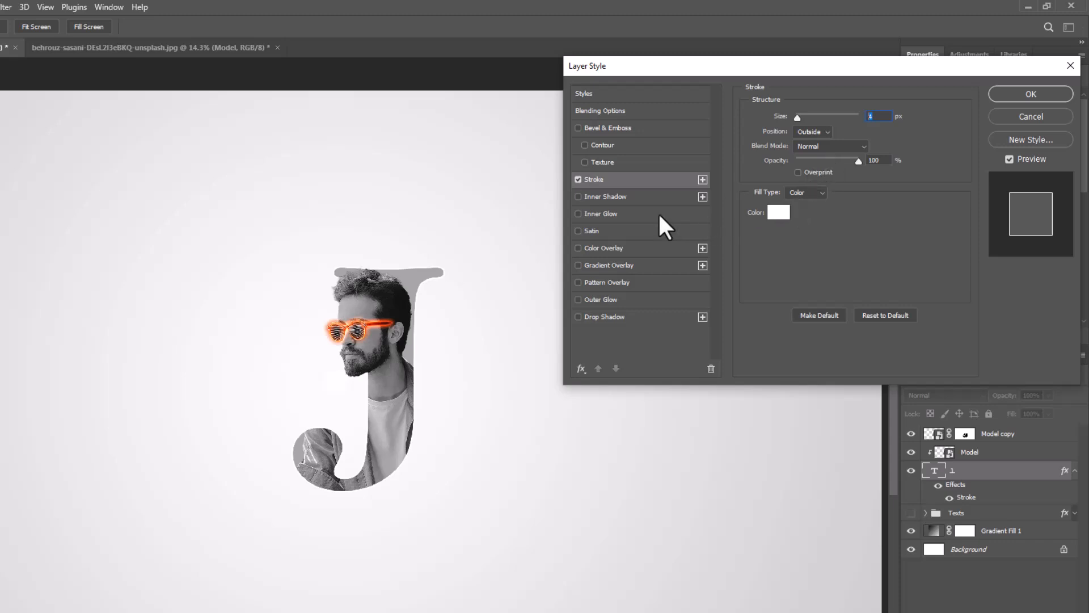
Add a Drop Shadow at 48% opacity, size 18 px, position it, and apply the effects.
click(577, 317)
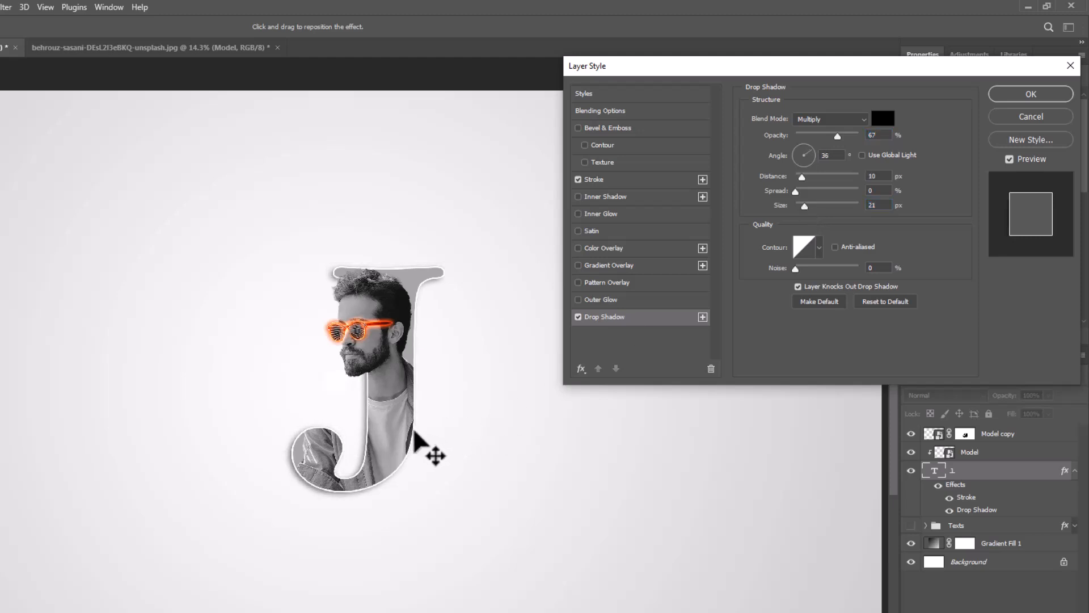
click(876, 204)
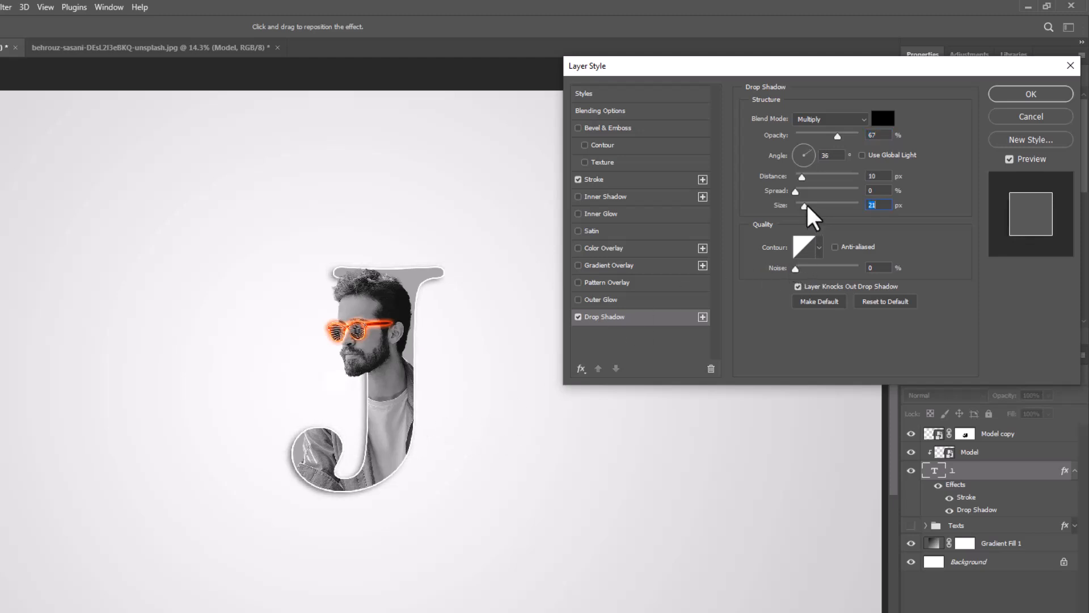
drag(803, 206, 799, 206)
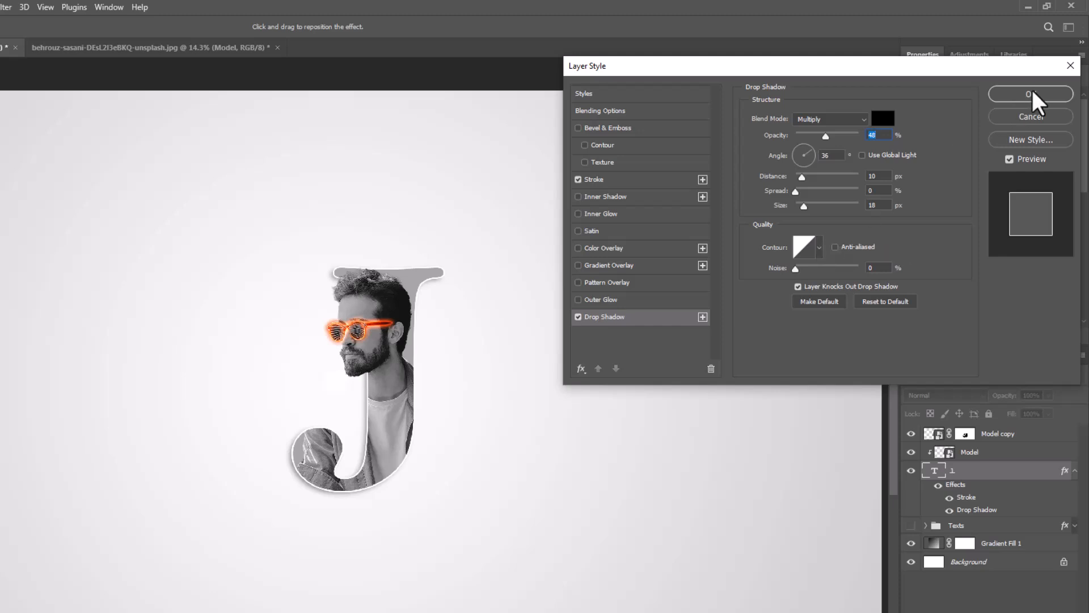
click(1030, 95)
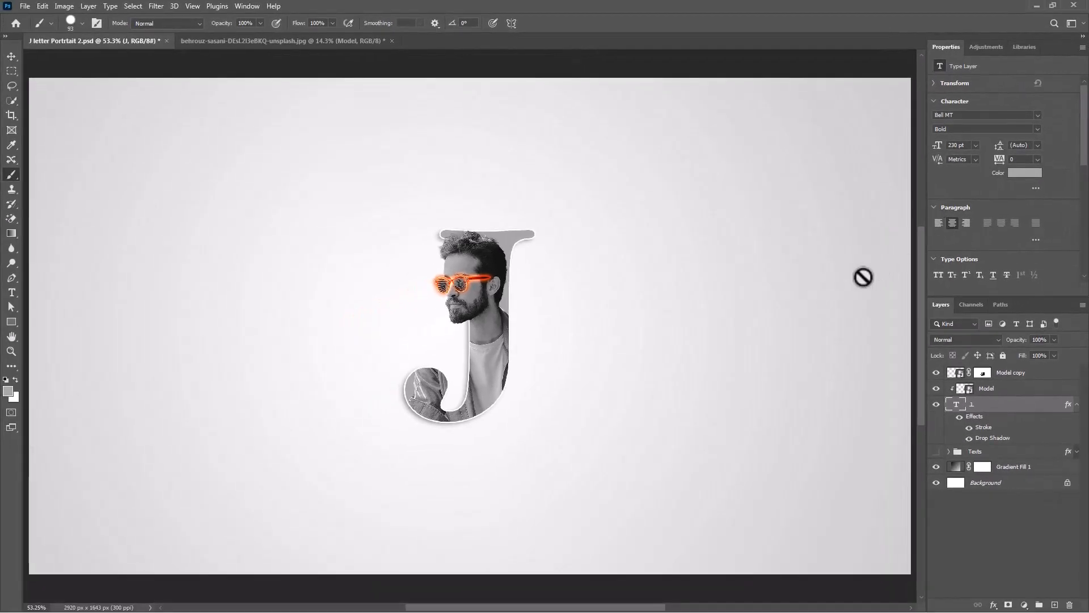